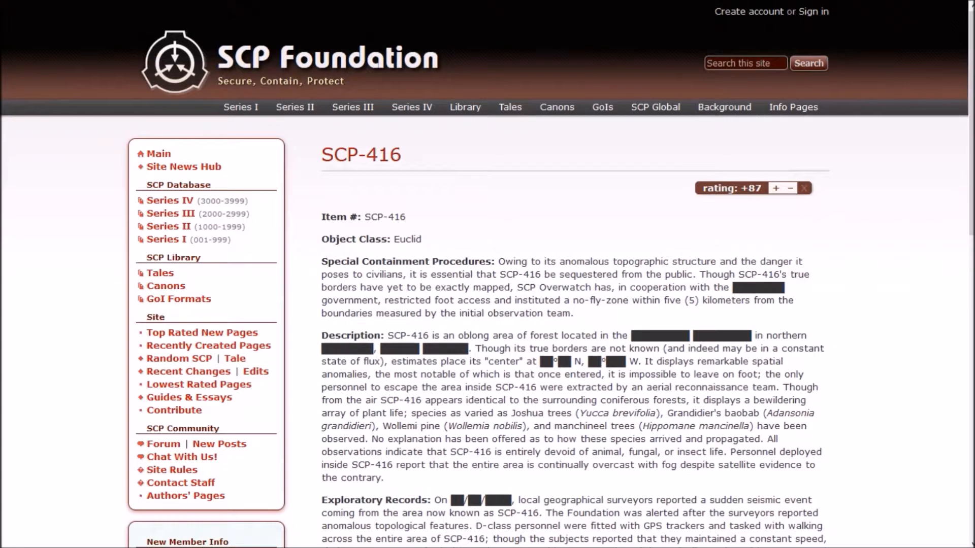
Step: Scroll the SCP-416 article down to Addendum 04-5 and the page navigation links
scroll(down, 3)
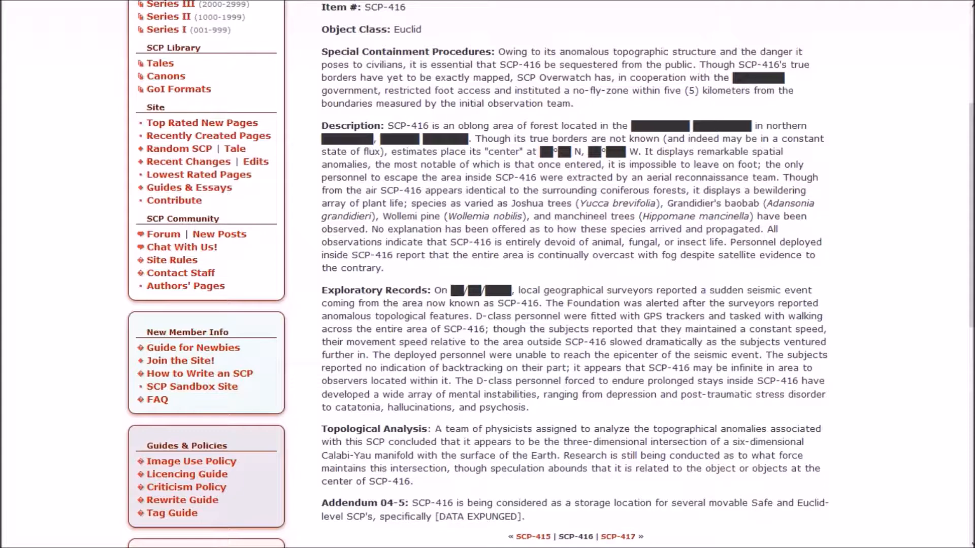
Step: Scroll to the bottom of SCP-416 to reach the link to SCP-417
scroll(down, 3)
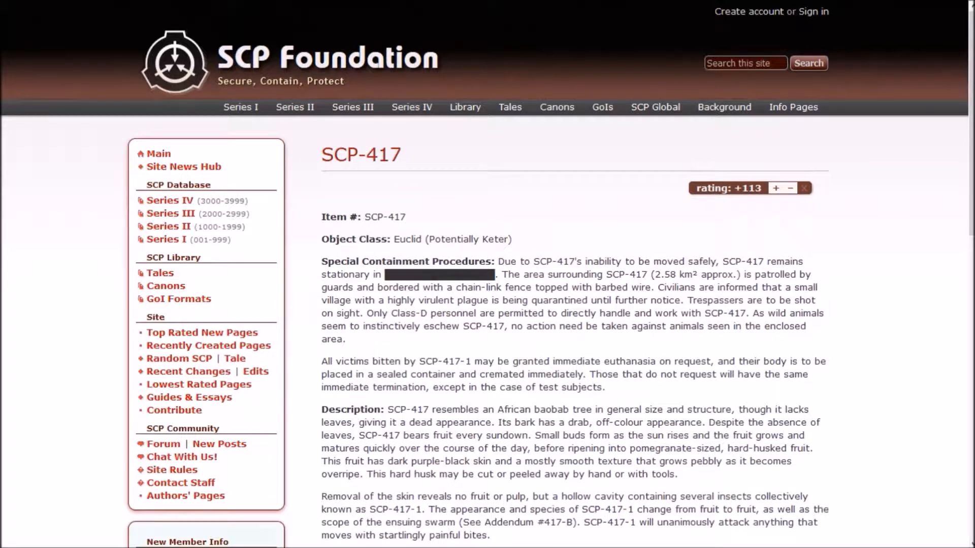
Step: Read the opening of SCP-417, then Google its description term 'African baobab'
scroll(down, 3)
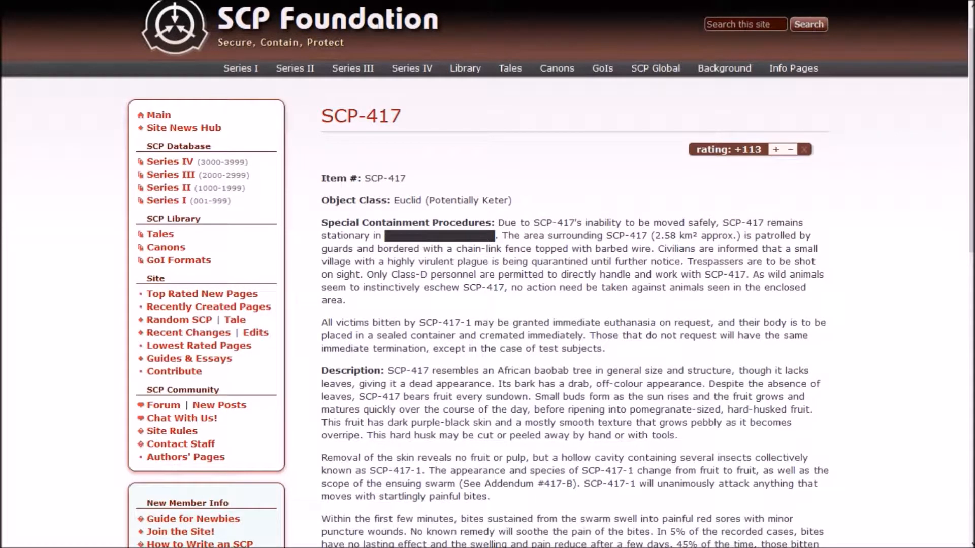
scroll(down, 3)
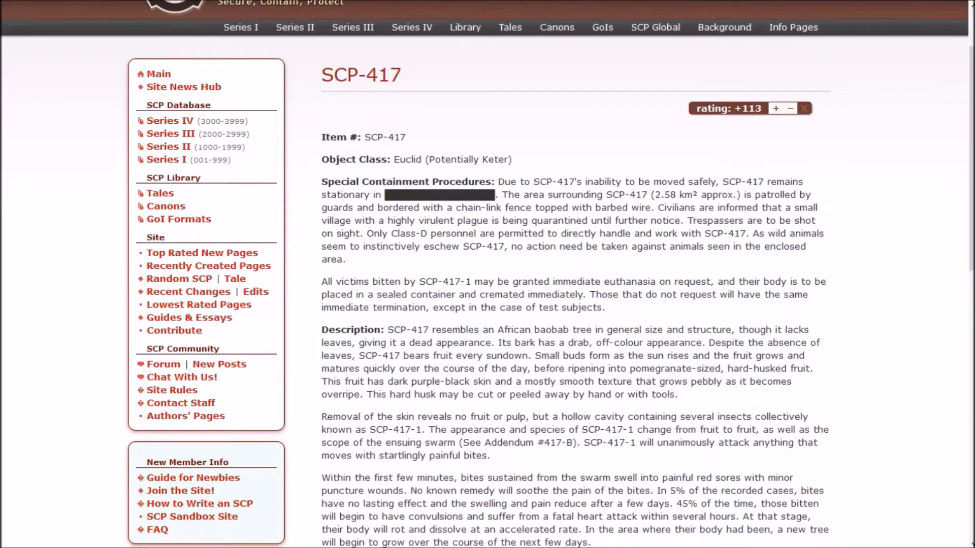
scroll(down, 3)
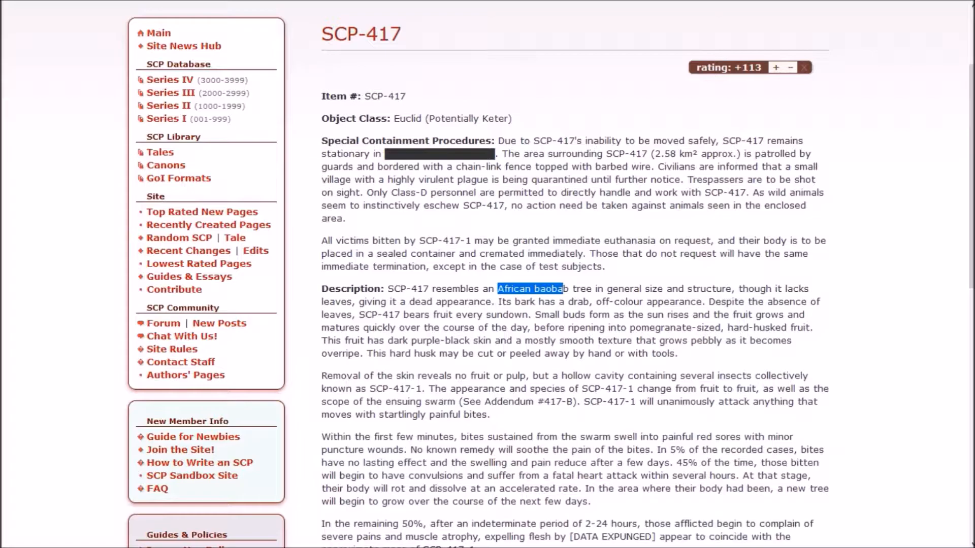
right_click(541, 289)
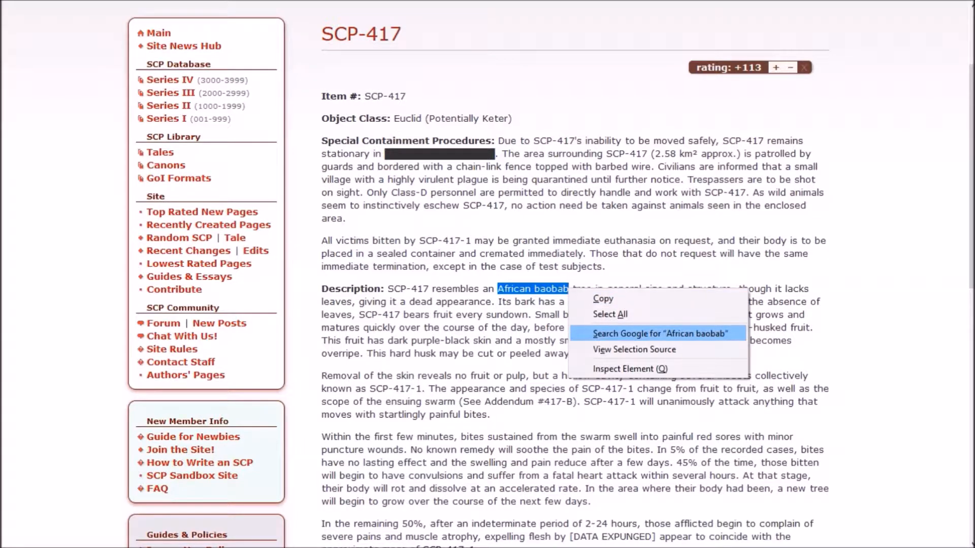
click(663, 334)
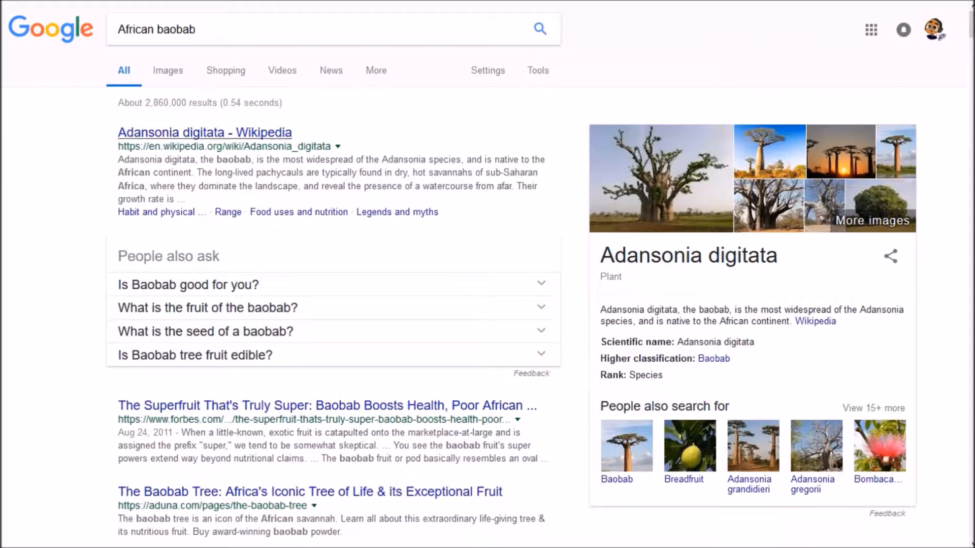
Step: Refine the Google query to 'African baobab lion king' and browse the image results
click(167, 70)
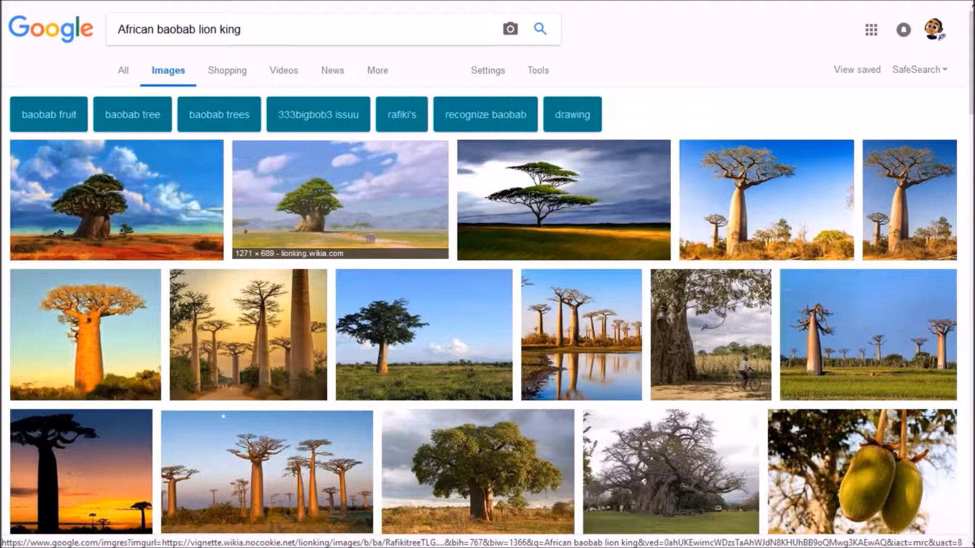
scroll(down, 3)
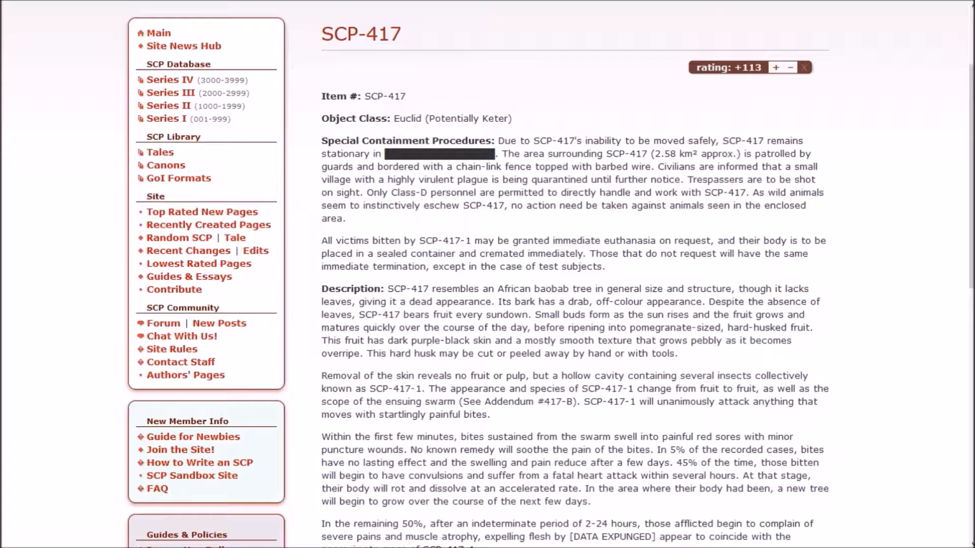
Step: Scroll SCP-417 through its addenda to Addendum #417-B's notable specimens and the footer
scroll(down, 3)
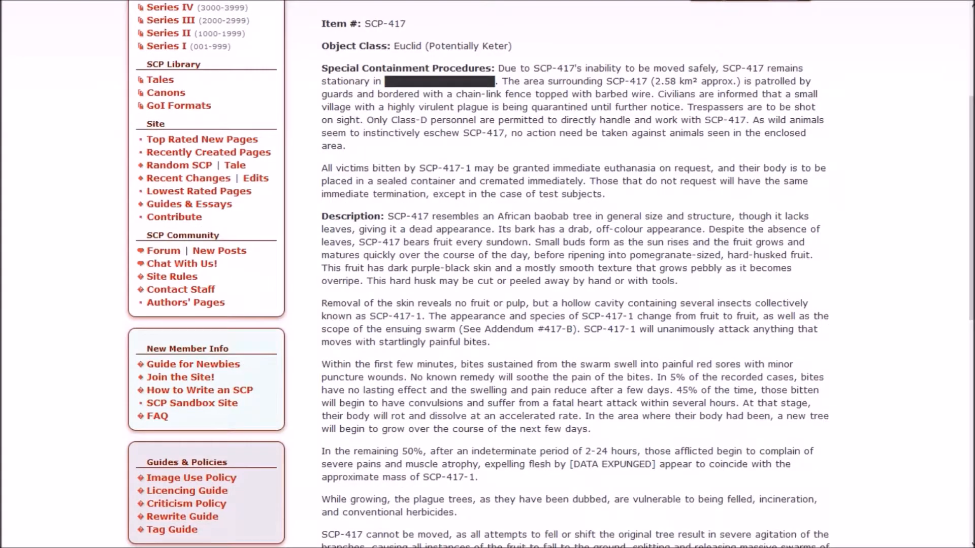
scroll(down, 3)
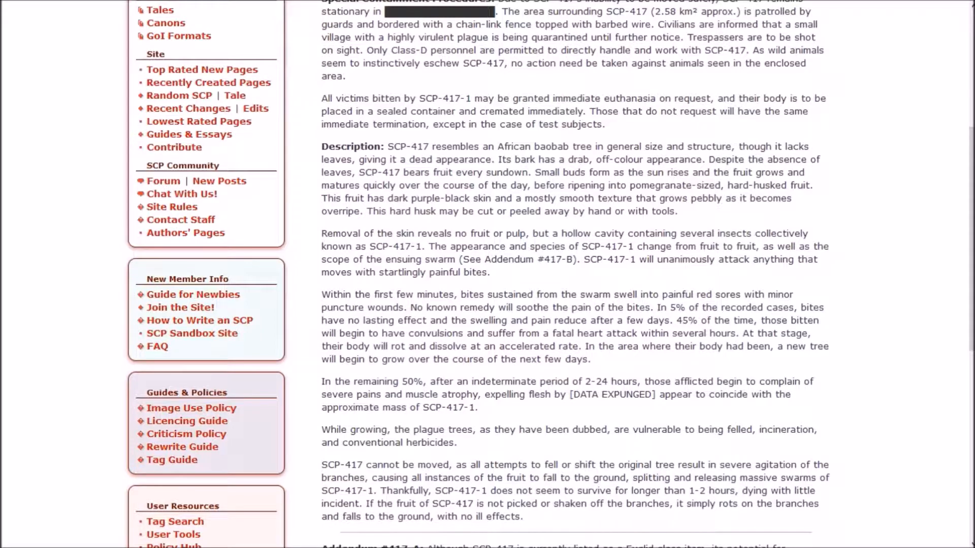
scroll(down, 3)
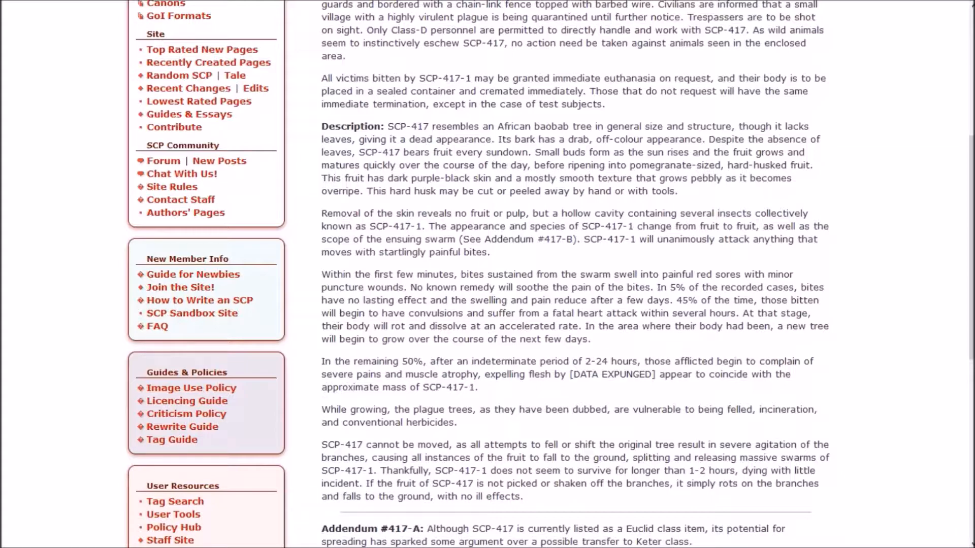
scroll(down, 3)
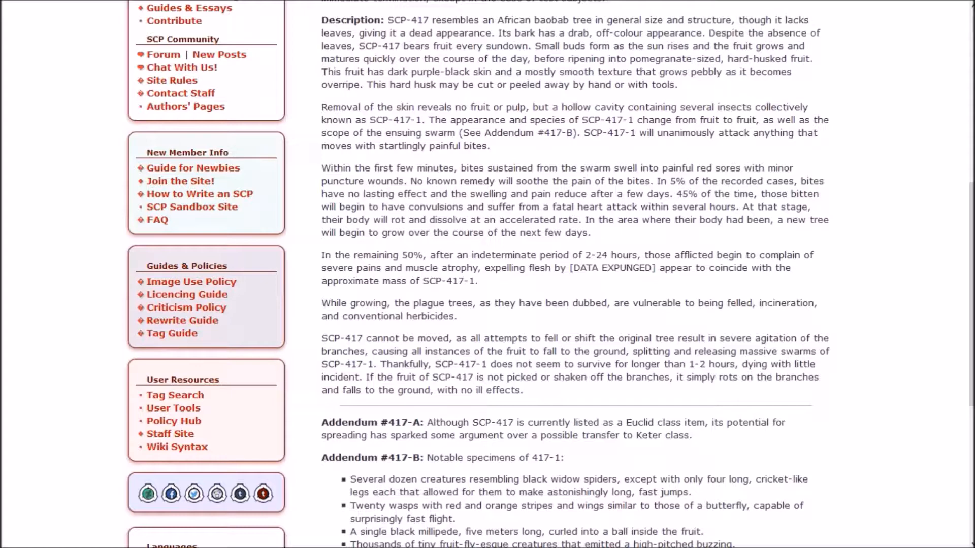
scroll(down, 3)
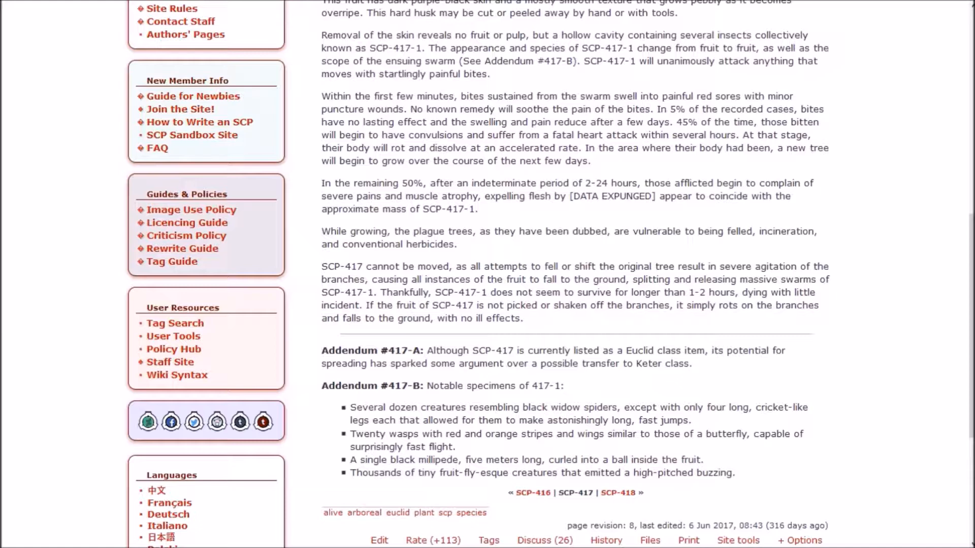
scroll(down, 3)
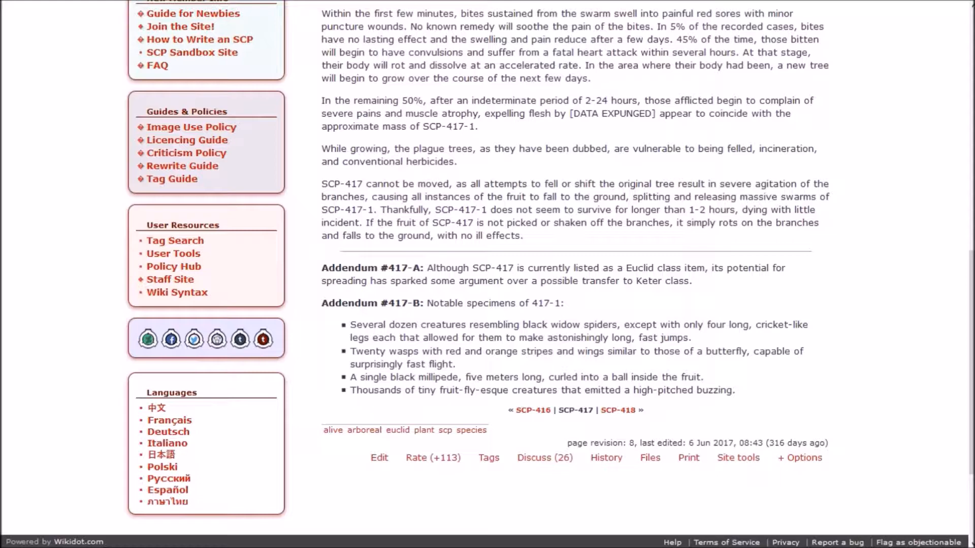
scroll(down, 3)
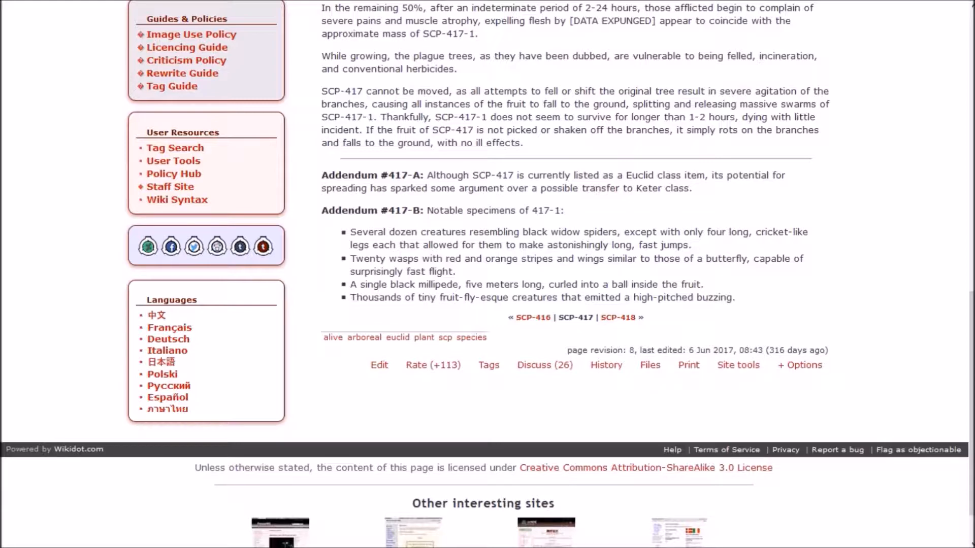
scroll(down, 3)
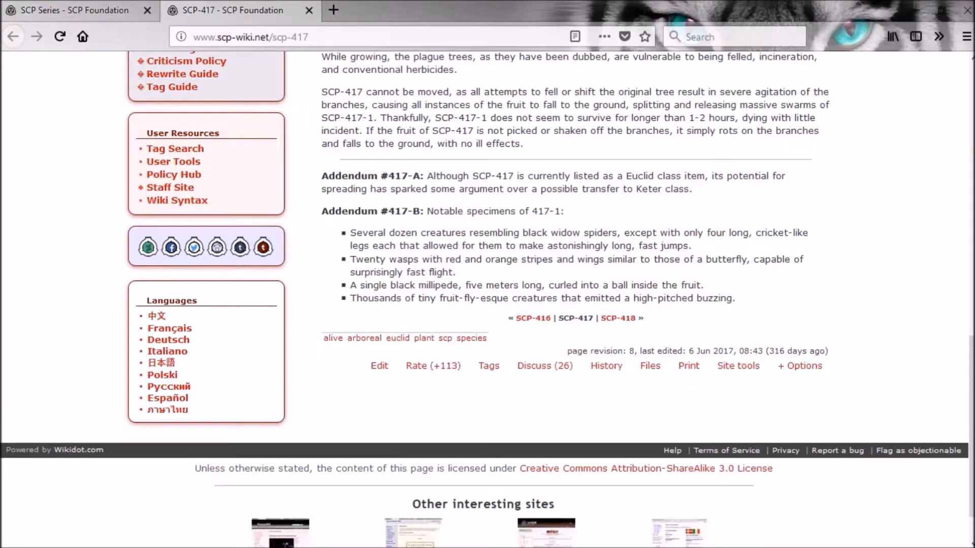
click(533, 317)
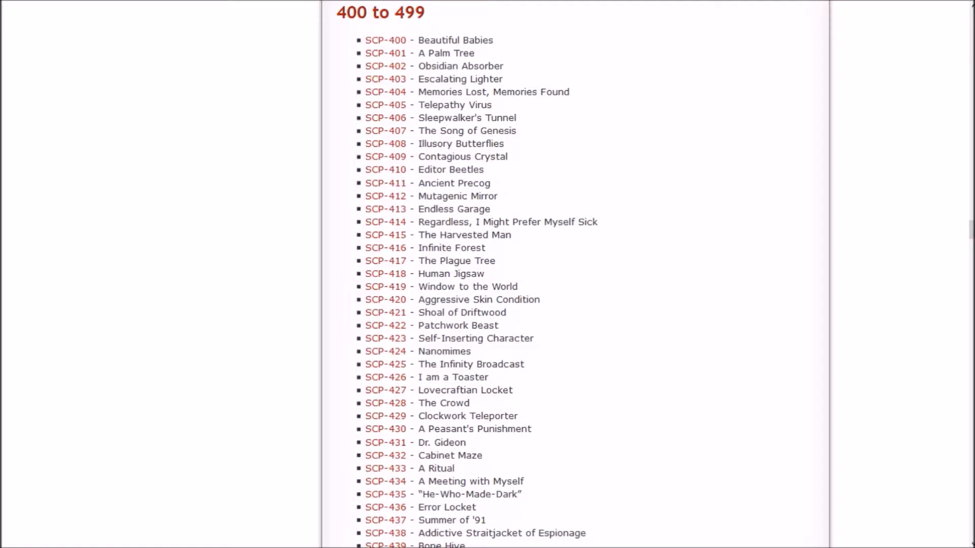
Step: Open the SCP-418 article from the 400 to 499 list
click(386, 273)
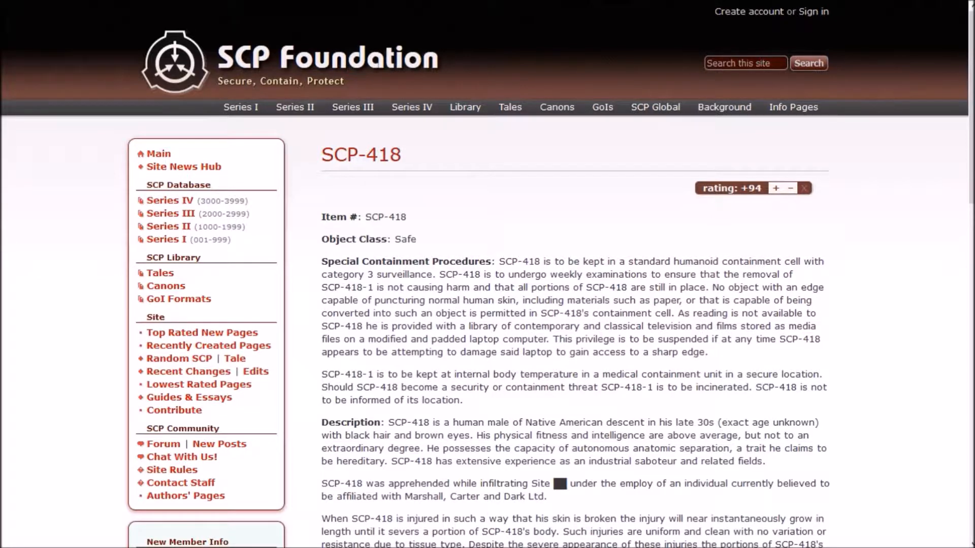
Step: Scroll SCP-418 past its description to the Testing Log's Stimulus 1
scroll(down, 3)
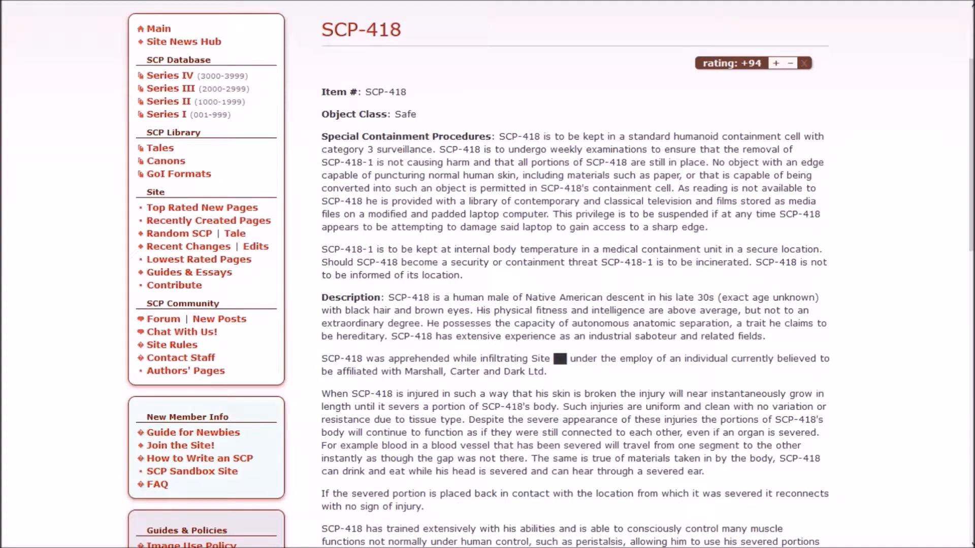
scroll(down, 3)
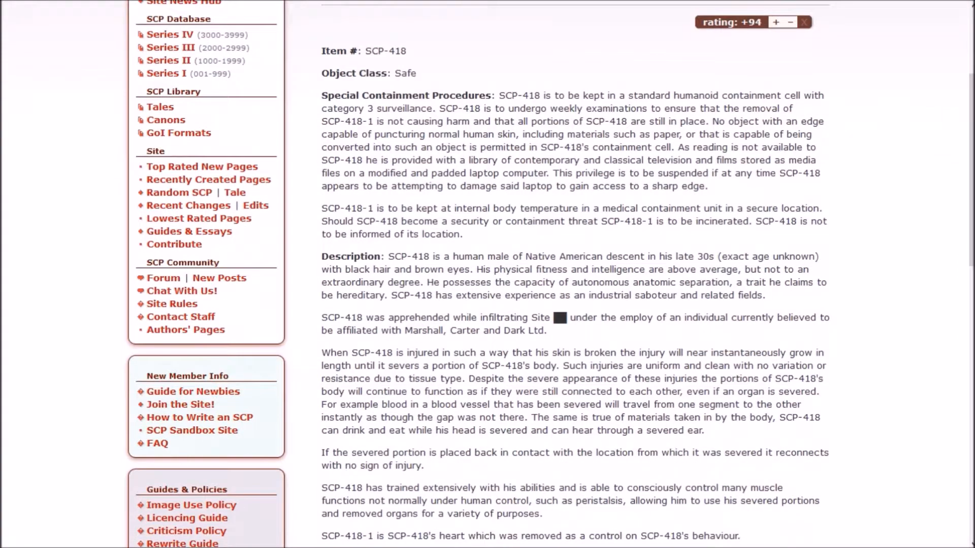
scroll(down, 3)
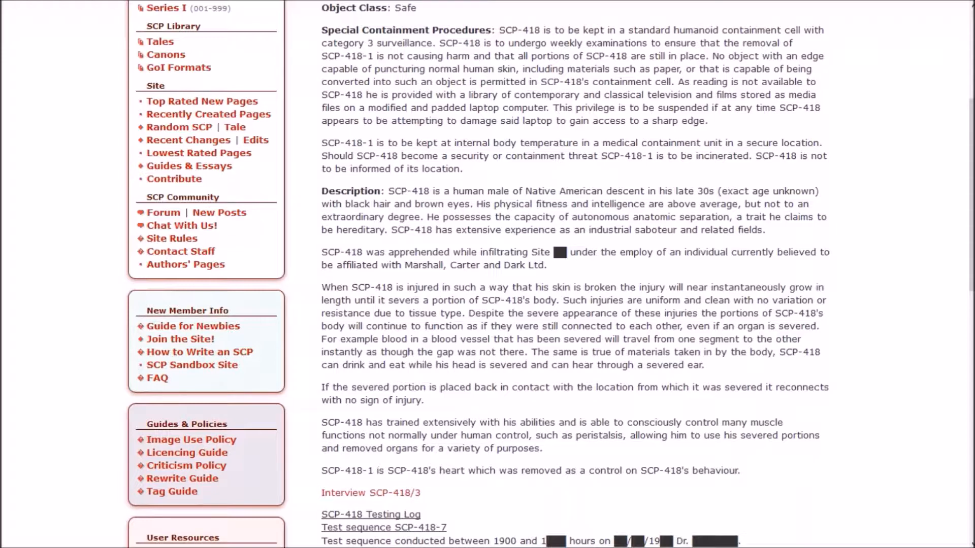
scroll(down, 3)
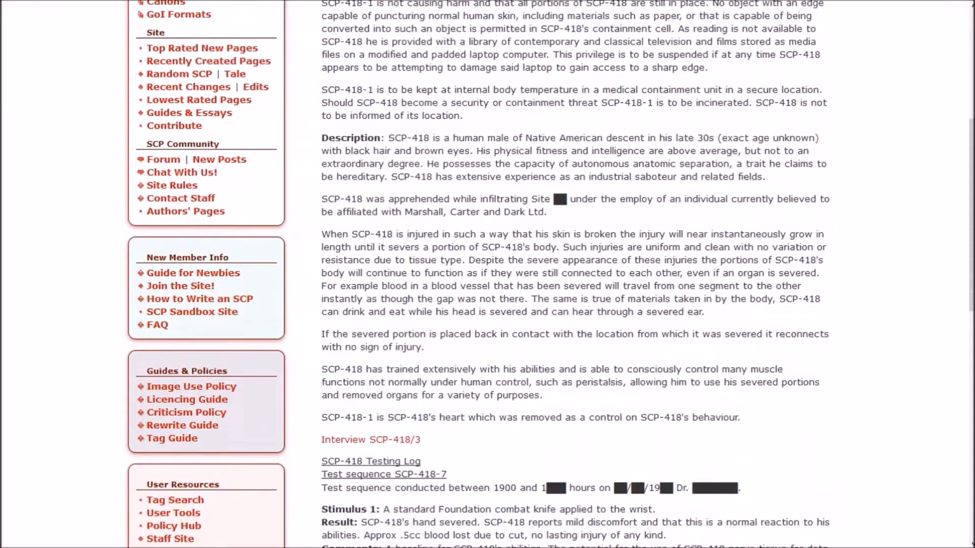
scroll(down, 3)
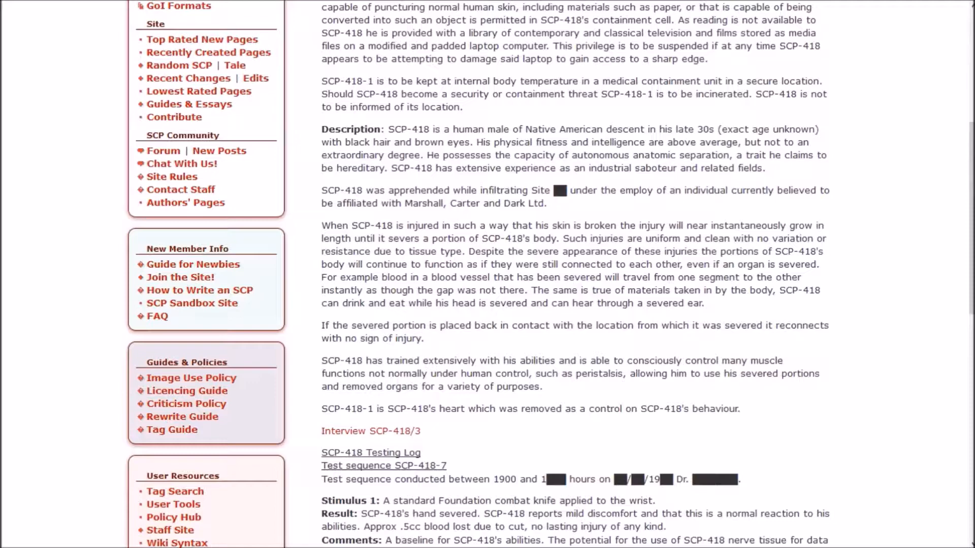
Step: Scroll the SCP-418 testing log through Stimuli 2 to 5, then right-click on the page
scroll(down, 3)
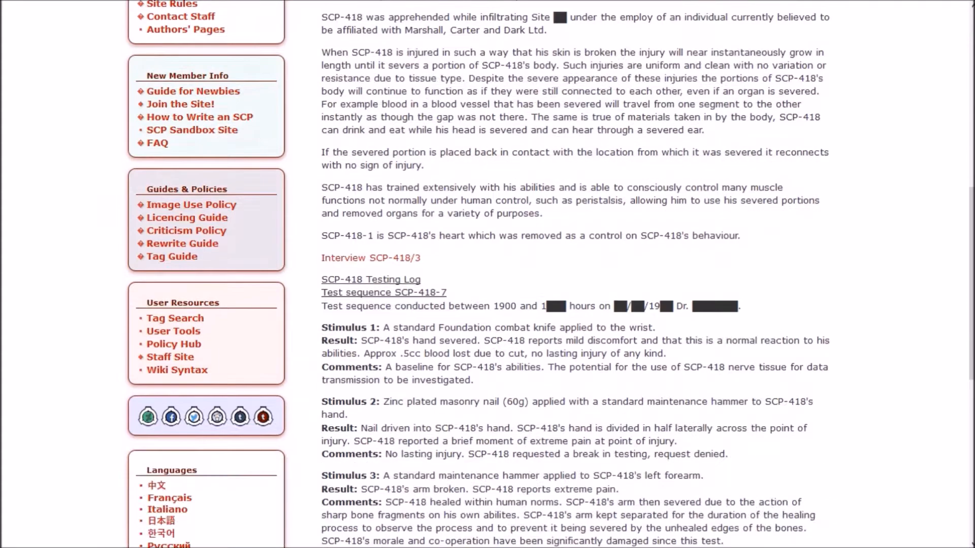
scroll(down, 3)
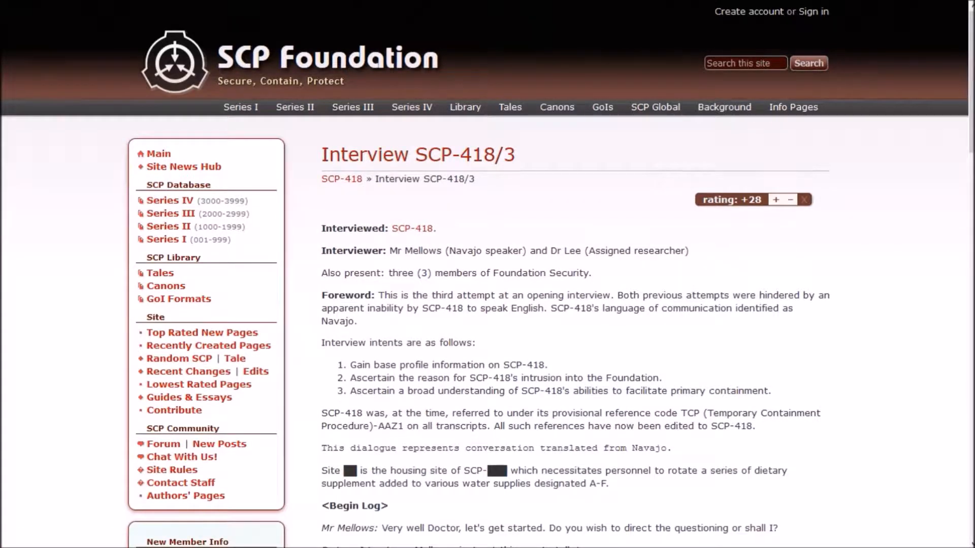
scroll(down, 3)
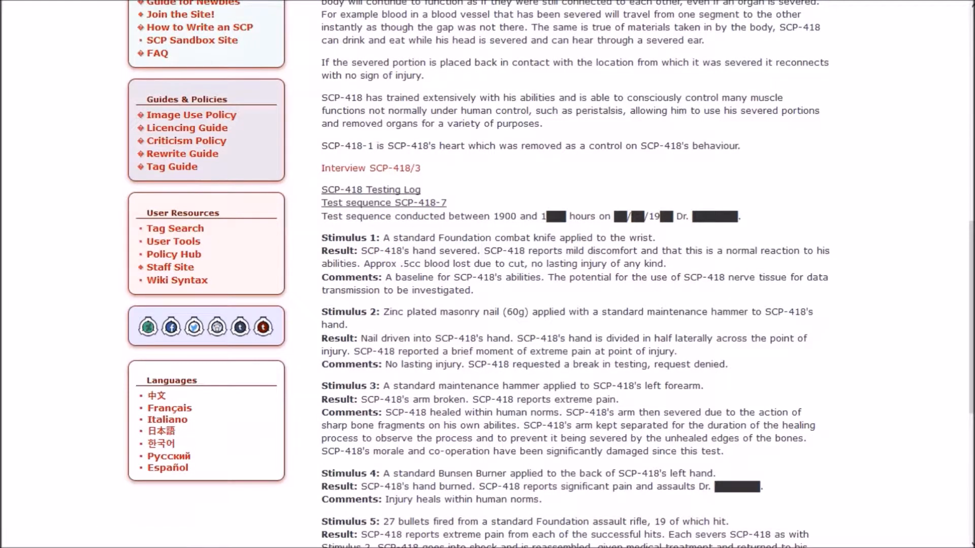
right_click(355, 168)
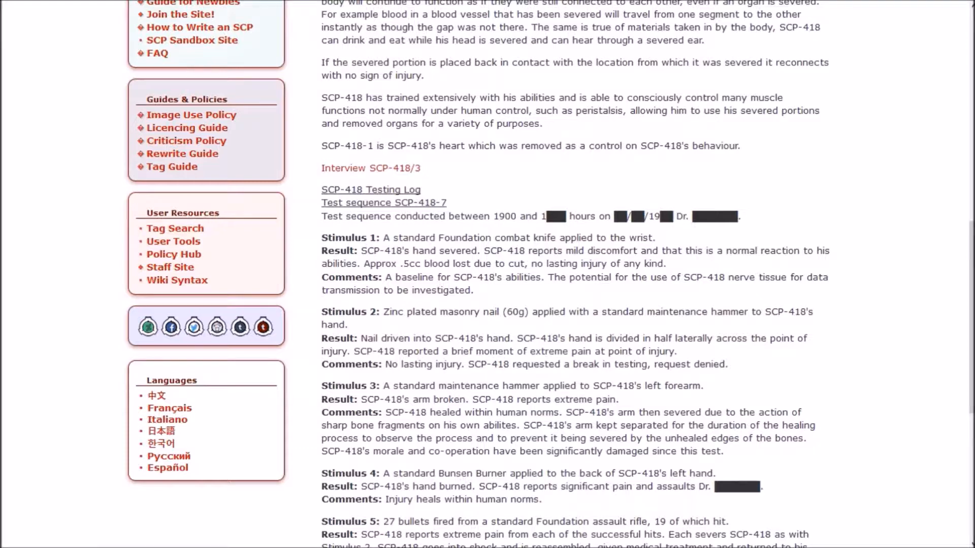
scroll(down, 3)
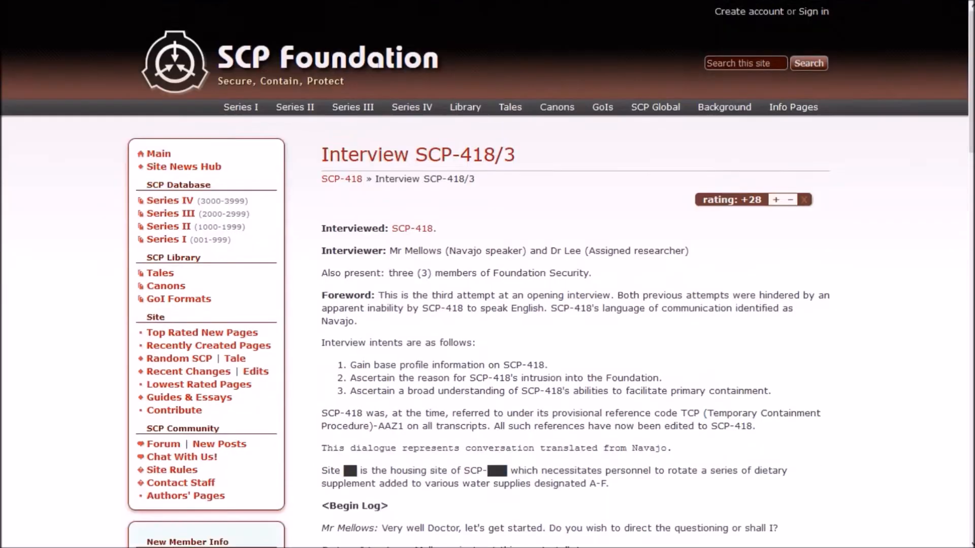
Step: Scroll Interview SCP-418/3 past the CCTV confrontation to 'Mr Mellows leaves'
scroll(down, 3)
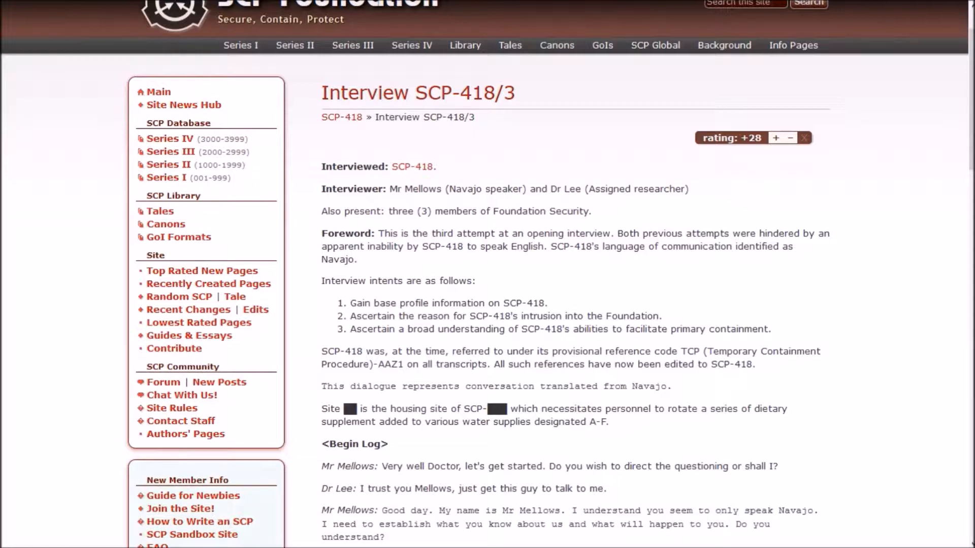
scroll(down, 3)
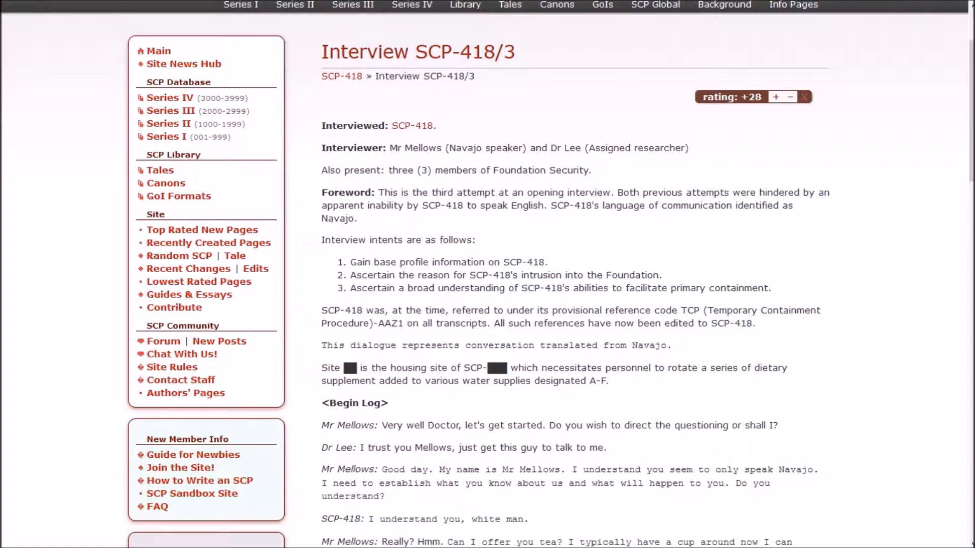
scroll(down, 3)
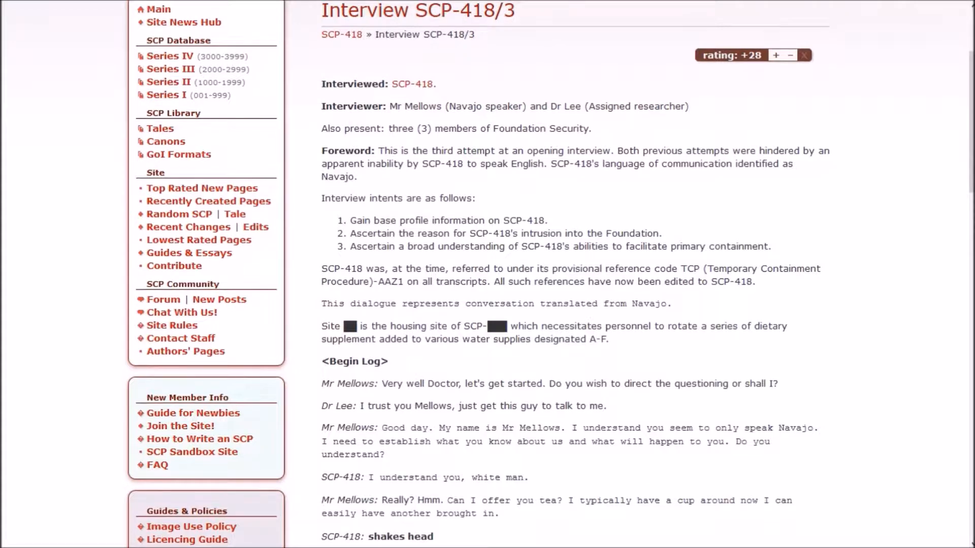
scroll(down, 3)
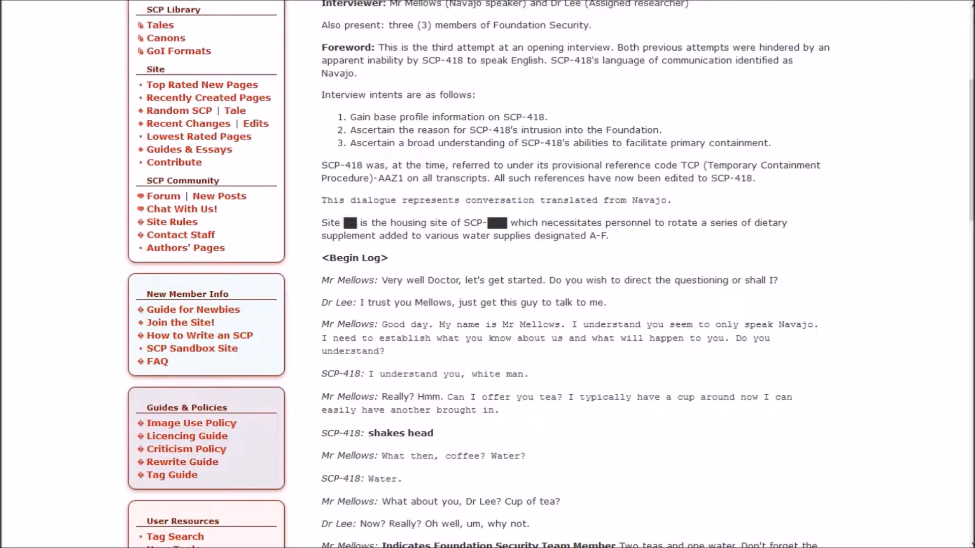
scroll(down, 3)
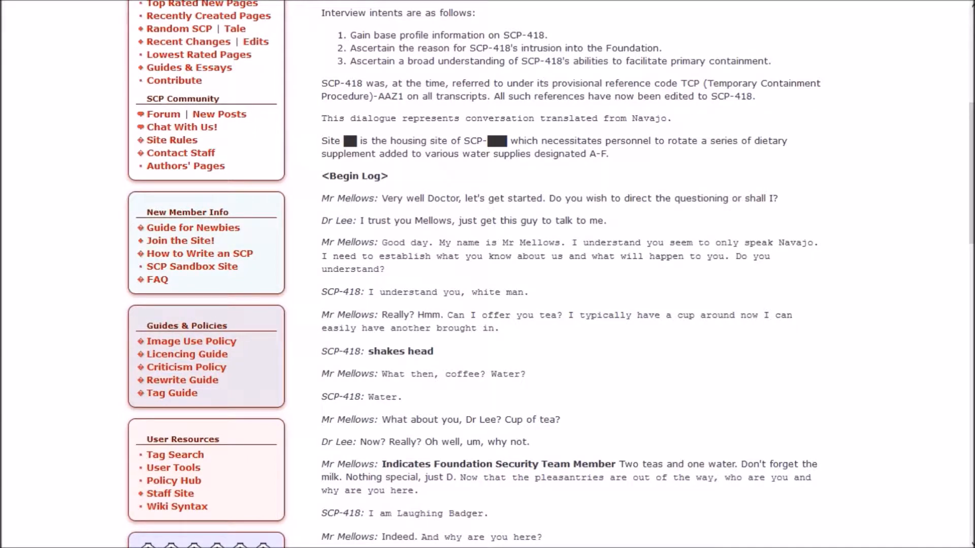
scroll(down, 3)
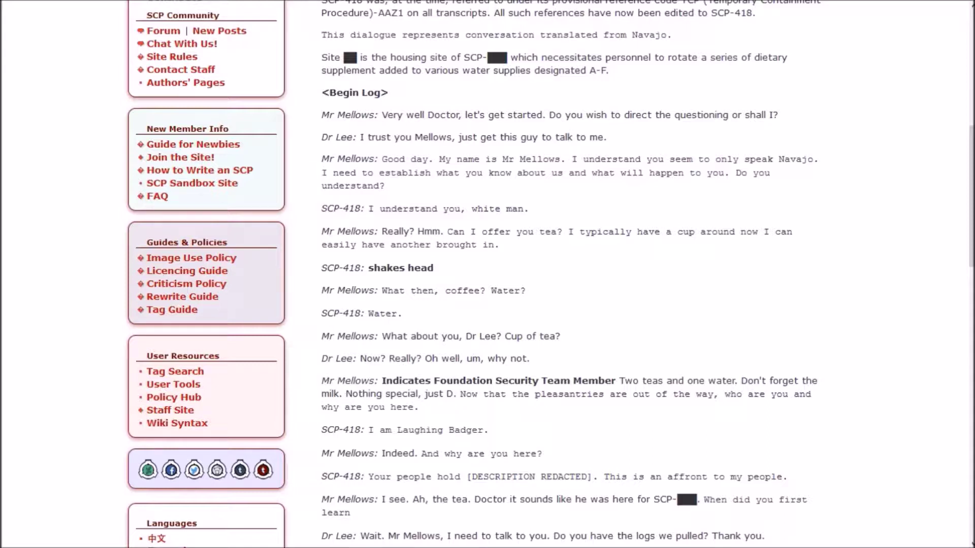
scroll(down, 3)
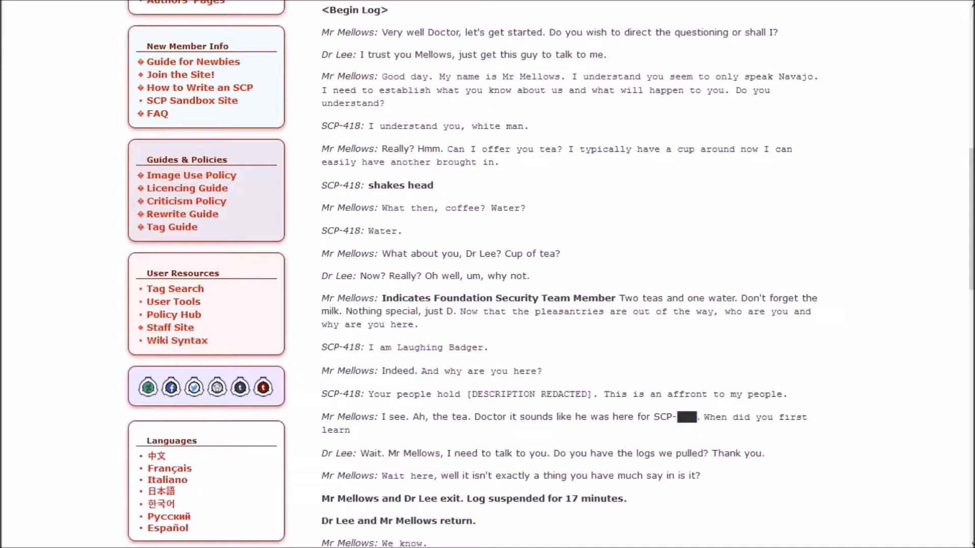
scroll(down, 3)
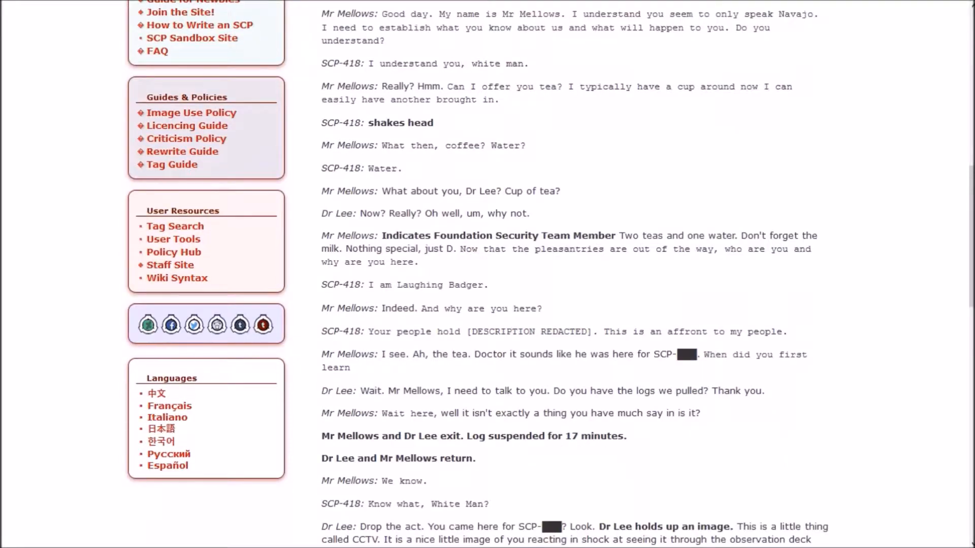
scroll(down, 3)
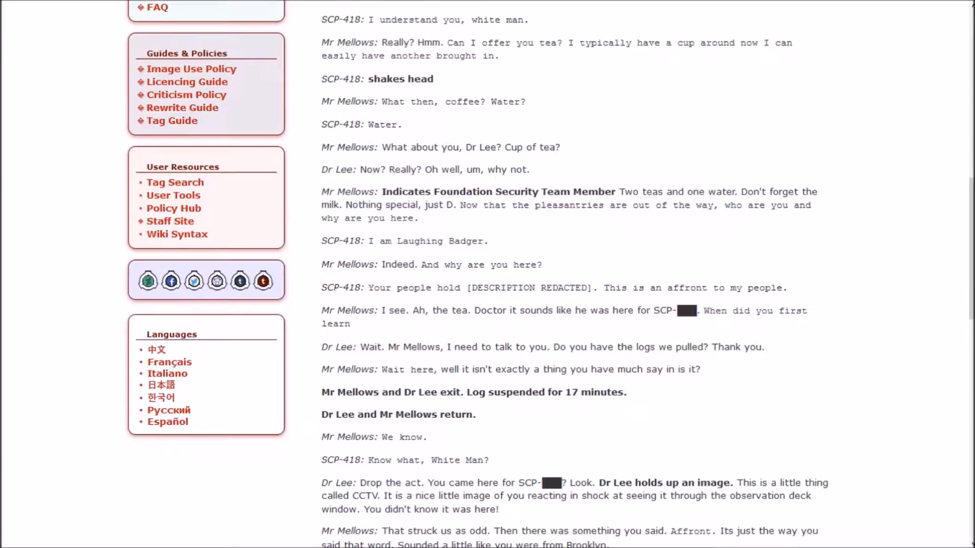
scroll(down, 3)
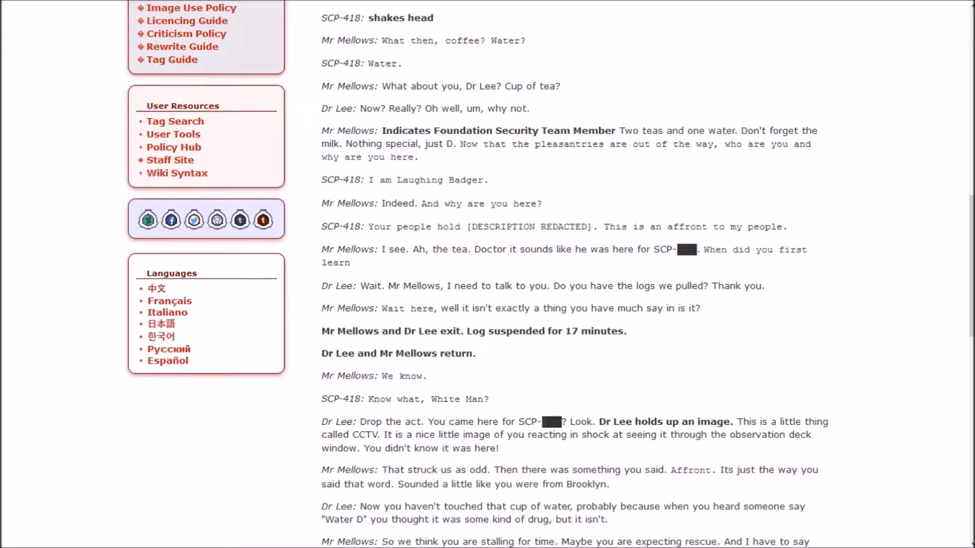
scroll(down, 3)
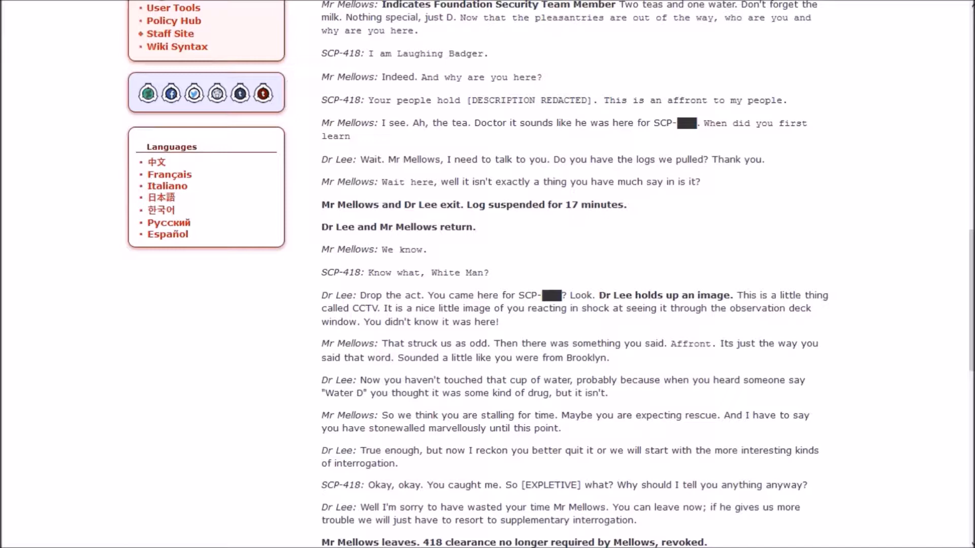
Step: Scroll past <End Log> to the start of the SCP-418 Closing Statement
scroll(down, 3)
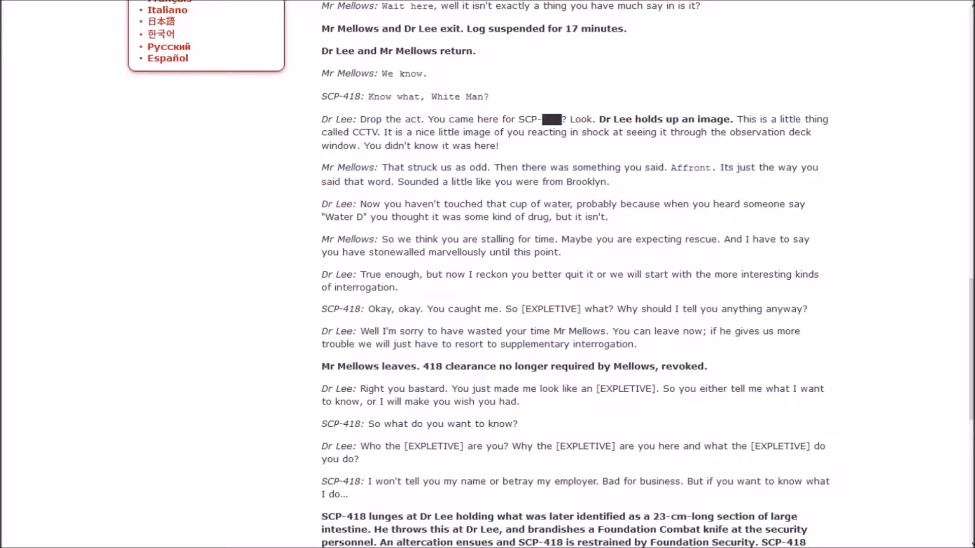
scroll(down, 3)
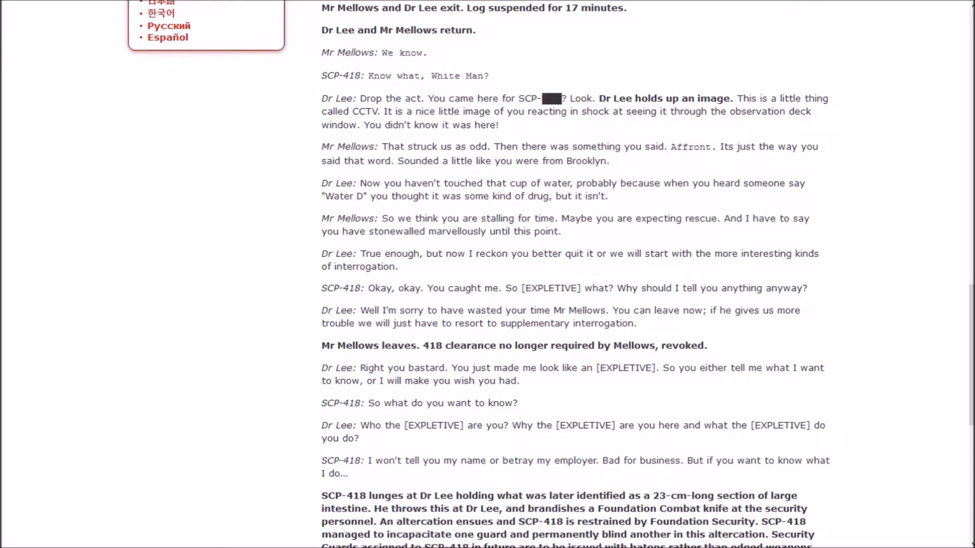
scroll(down, 3)
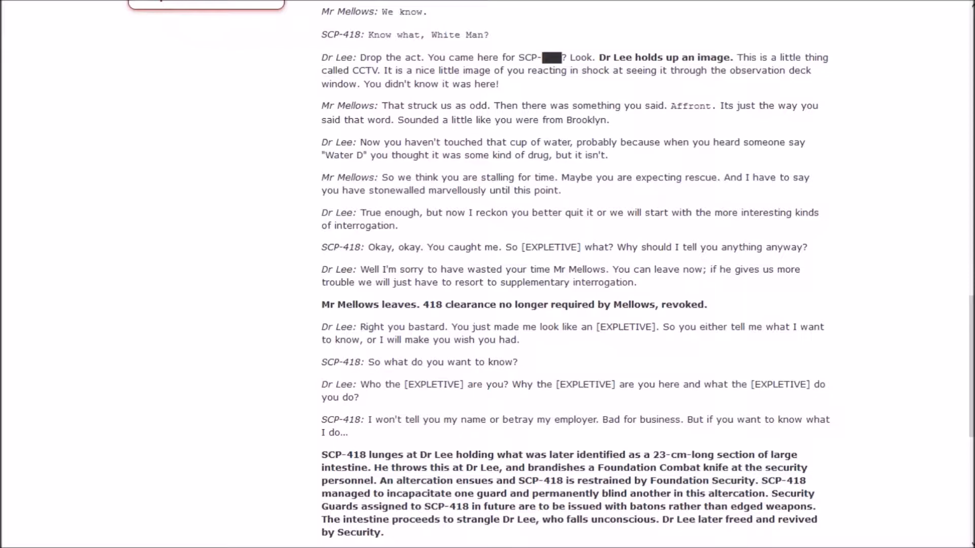
scroll(down, 3)
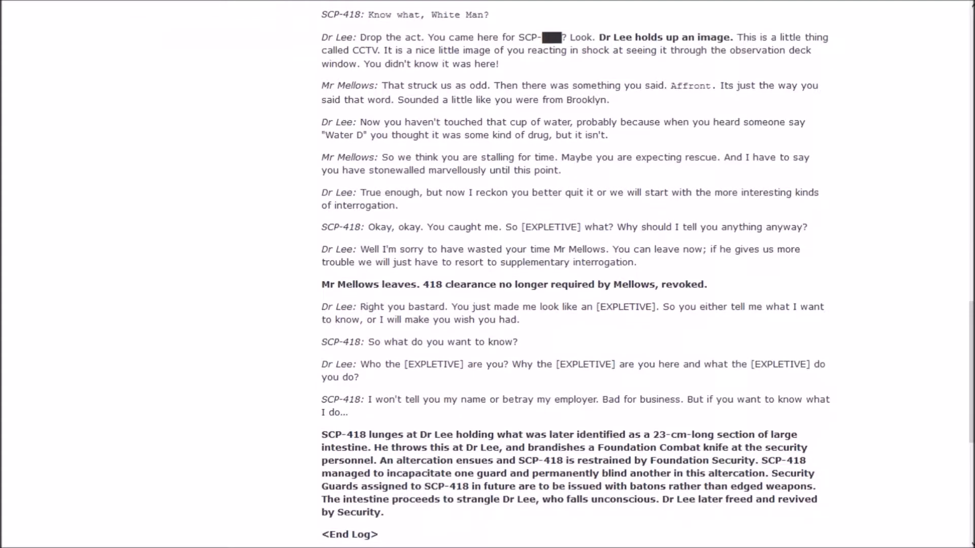
scroll(down, 3)
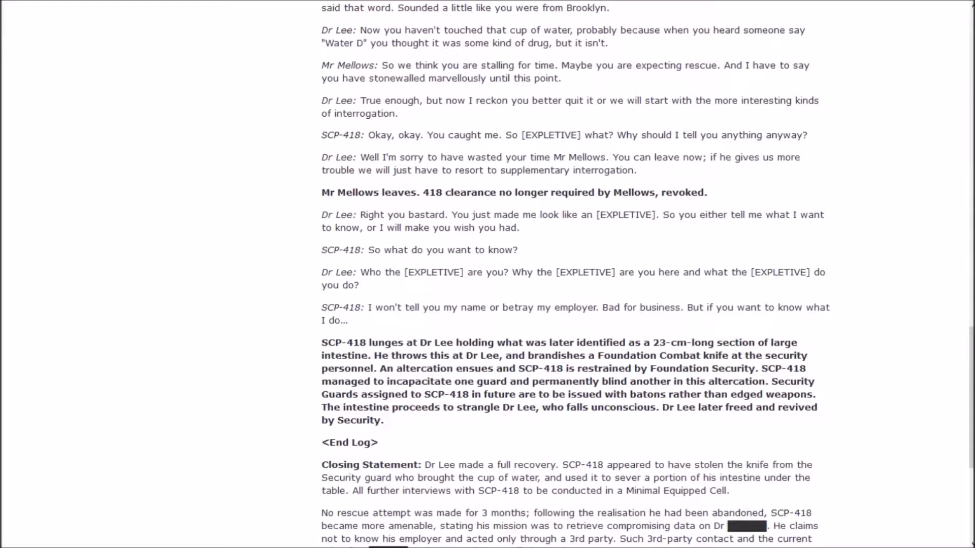
Step: Scroll the SCP Series list to the 400–499 entries, showing SCP-418 Human Jigsaw
scroll(down, 3)
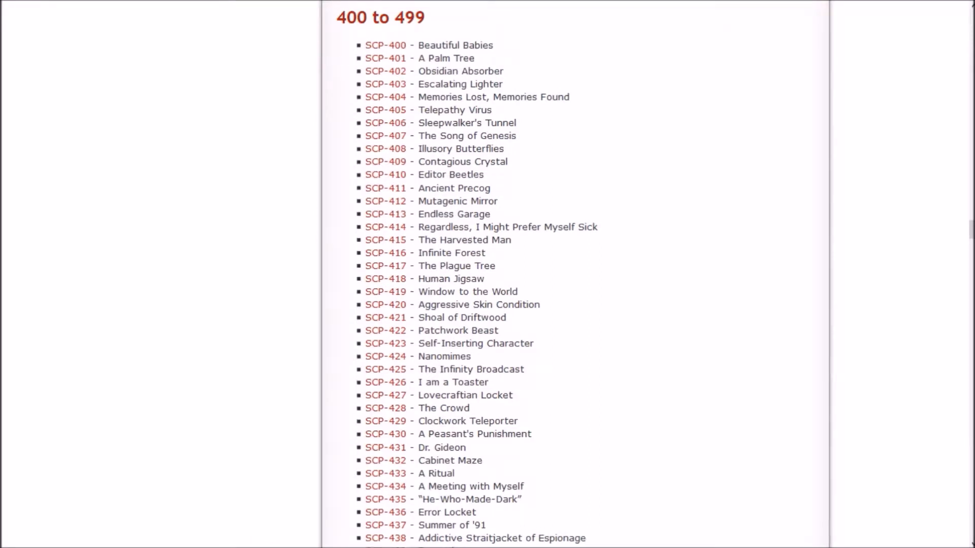
Step: Bring up the SCP-419 article with its Safe class and containment procedures
scroll(down, 3)
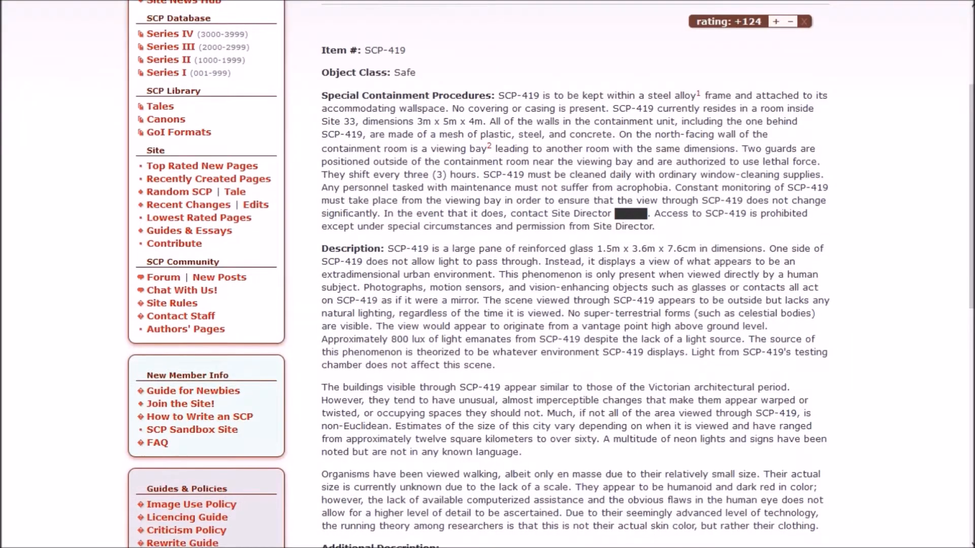
Step: Scroll SCP-419 to the Additional Description and the Note 9-27-13 box
scroll(down, 3)
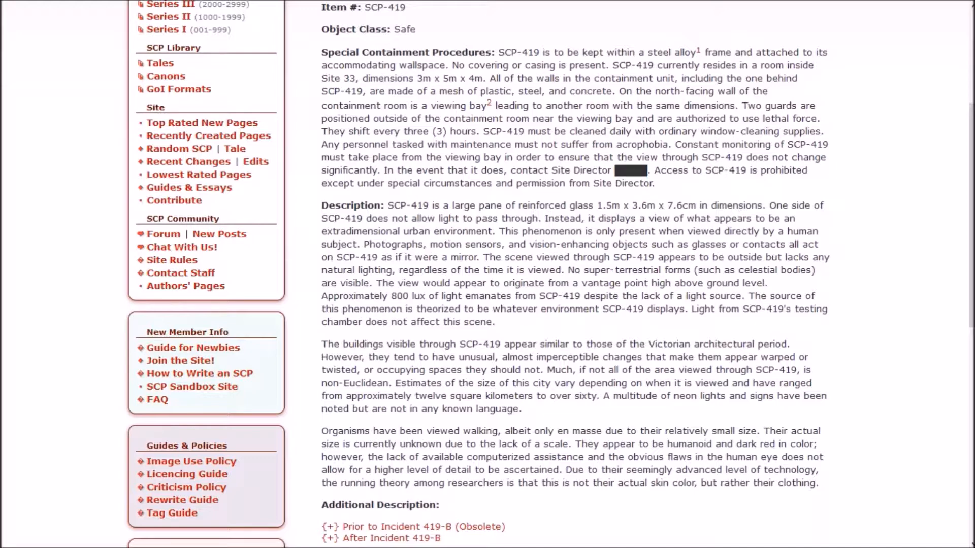
mouse_move(700, 49)
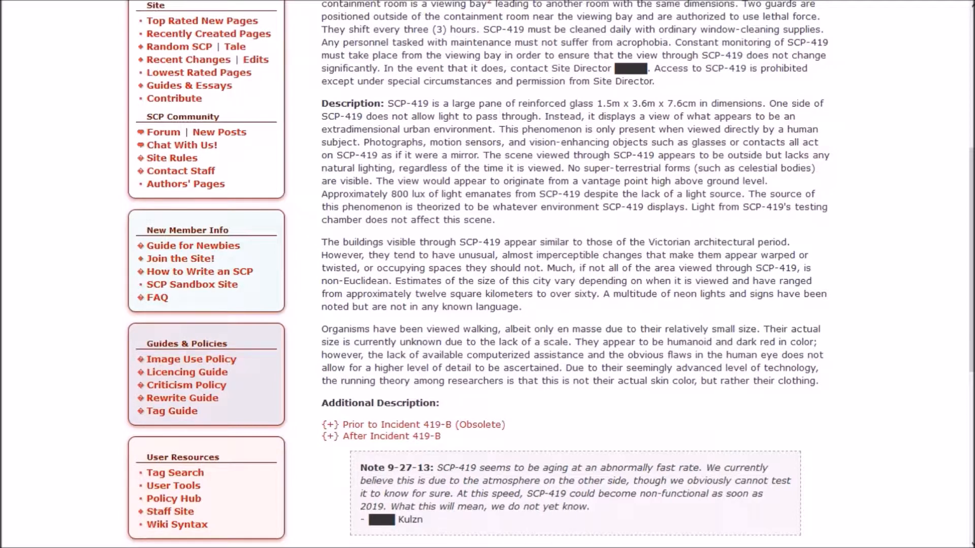
Step: Scroll down SCP-419 and expand '{+} After Incident 419-B' to show the burning landscape
scroll(down, 3)
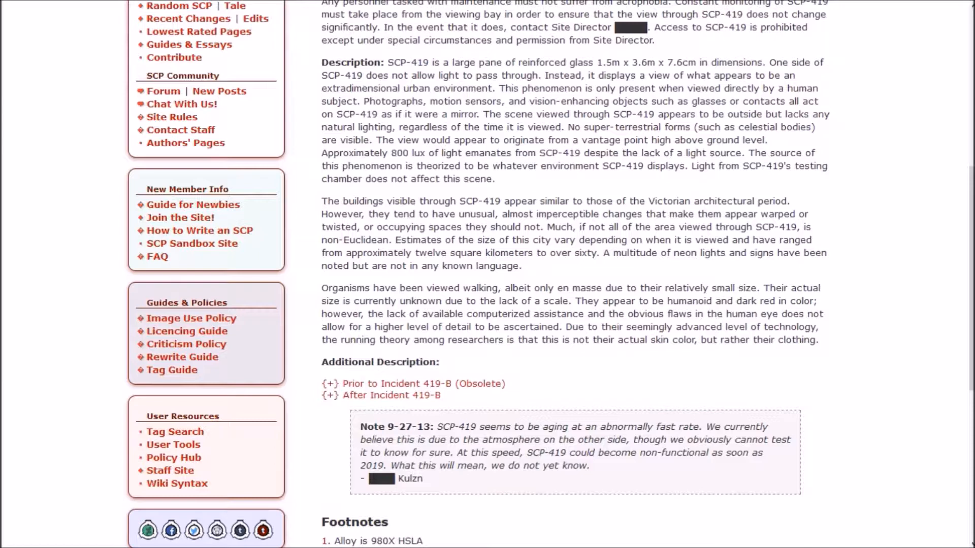
scroll(down, 3)
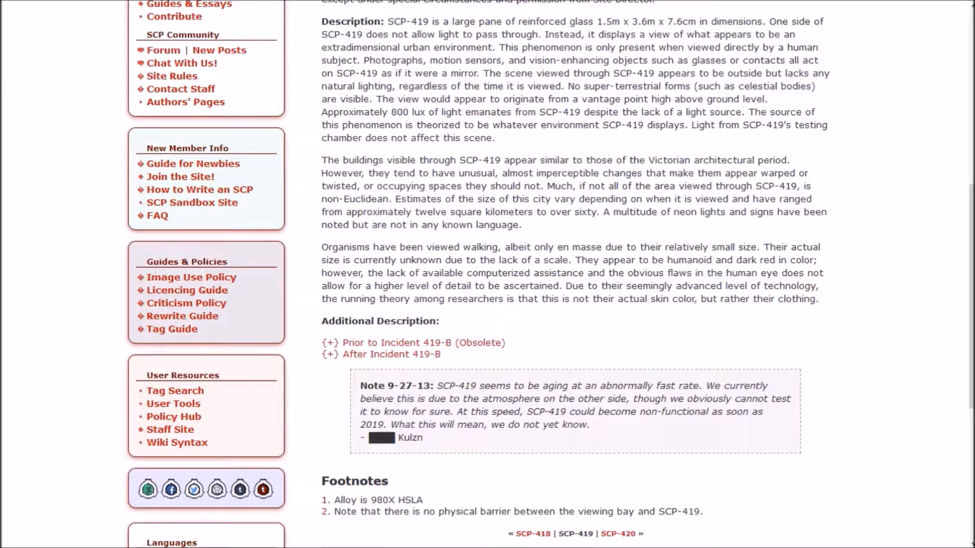
scroll(down, 3)
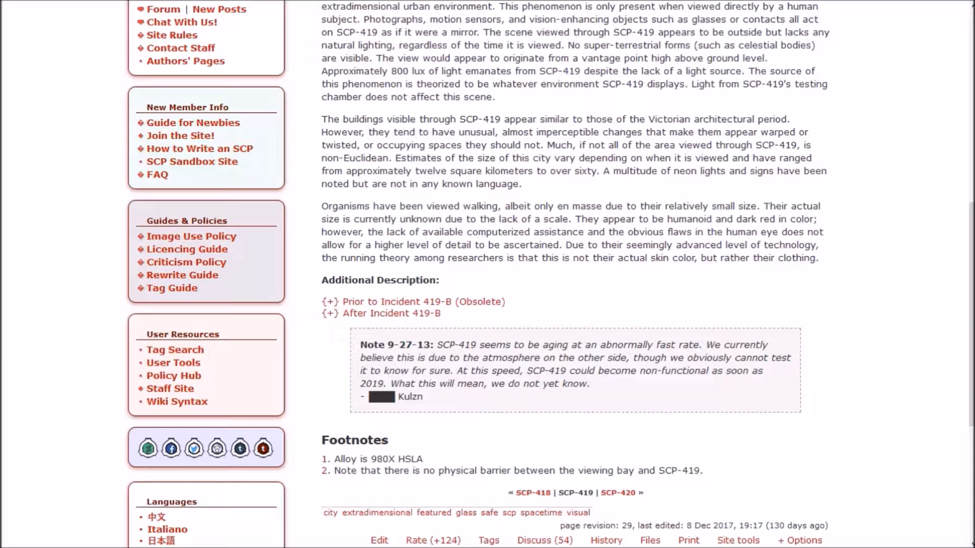
scroll(down, 3)
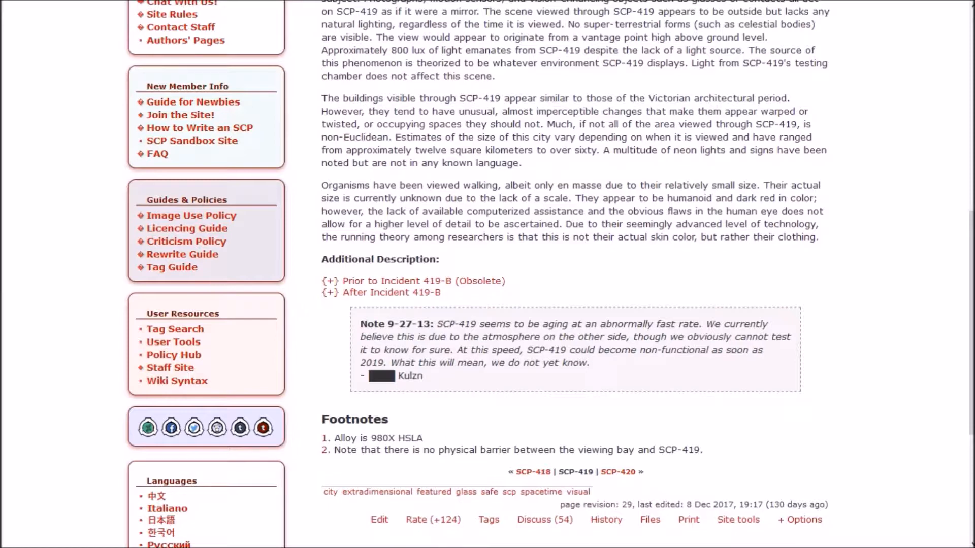
scroll(down, 3)
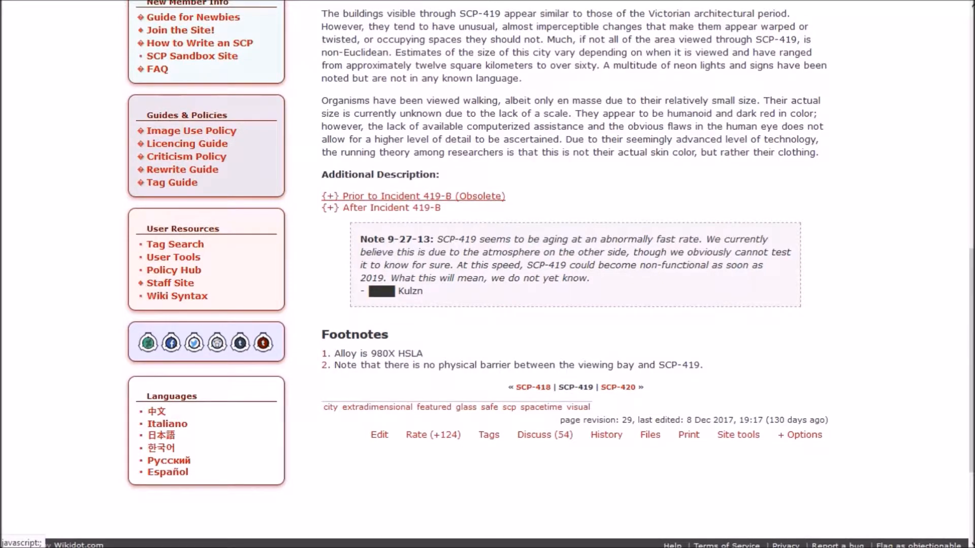
click(412, 196)
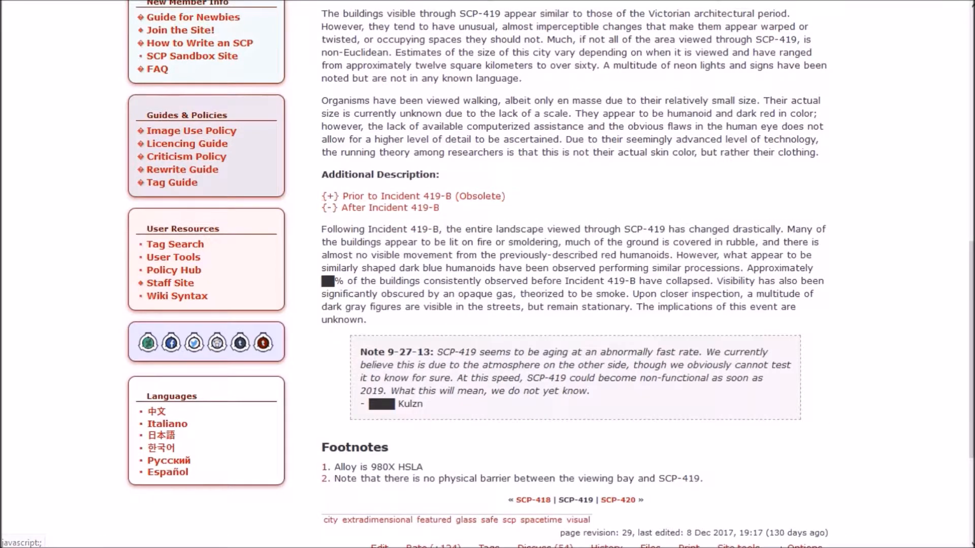
Step: Open the Experiment Log 261 Ad De bookmark from the saved pages
scroll(down, 3)
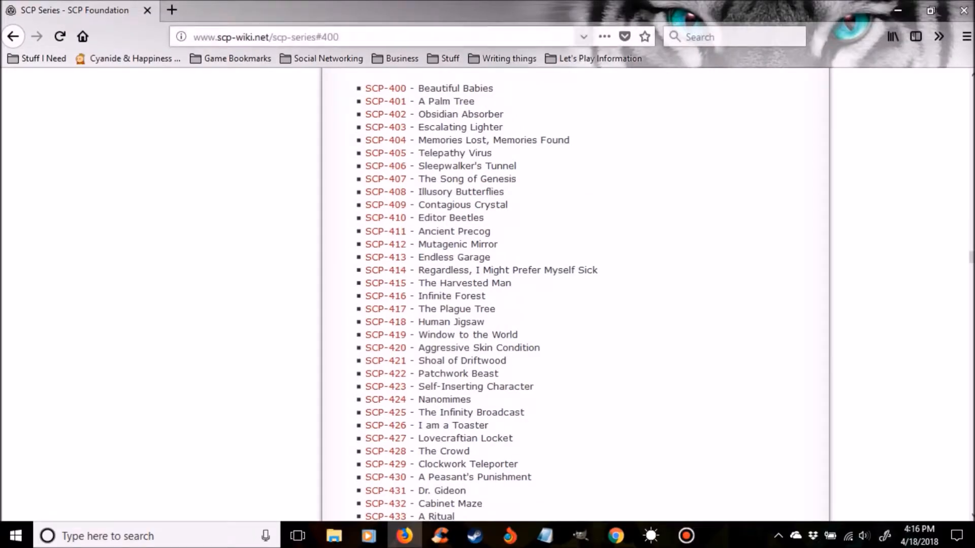
click(602, 58)
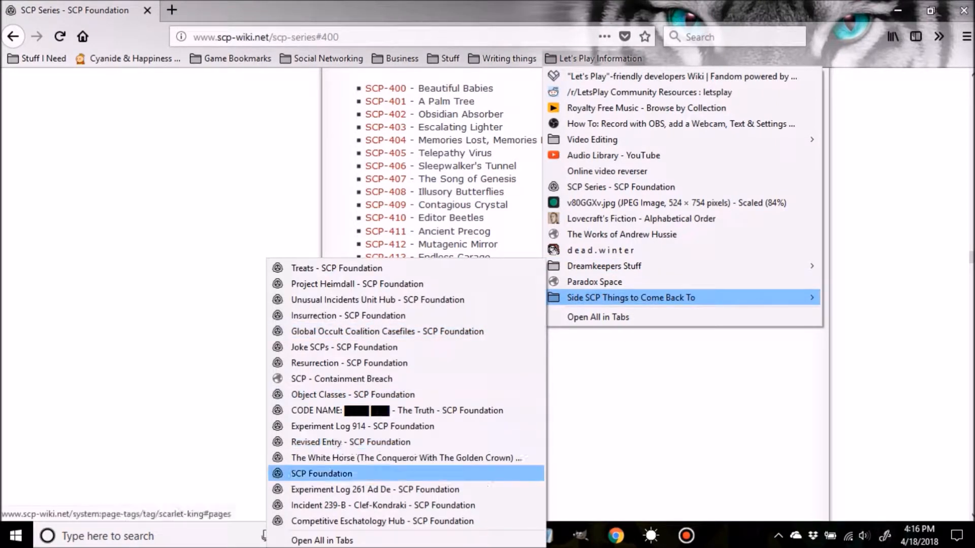
click(375, 490)
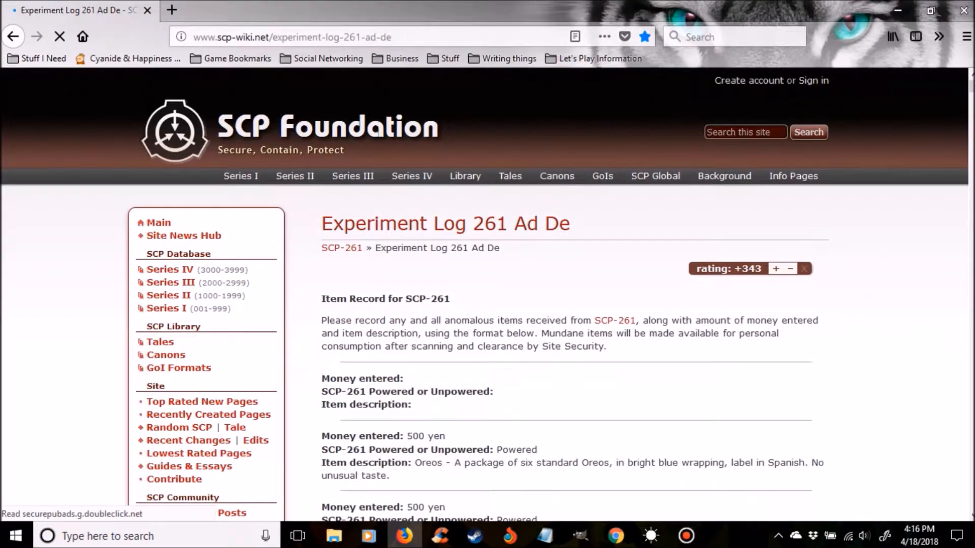
Step: Scroll the Experiment Log 261 records down to Thiotimoline cookies and caramelized spider
scroll(down, 3)
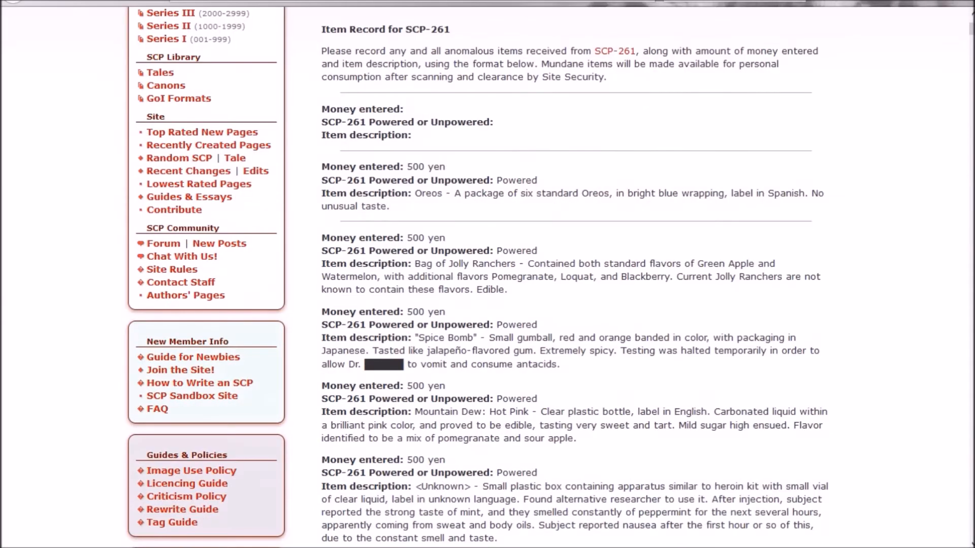
scroll(down, 3)
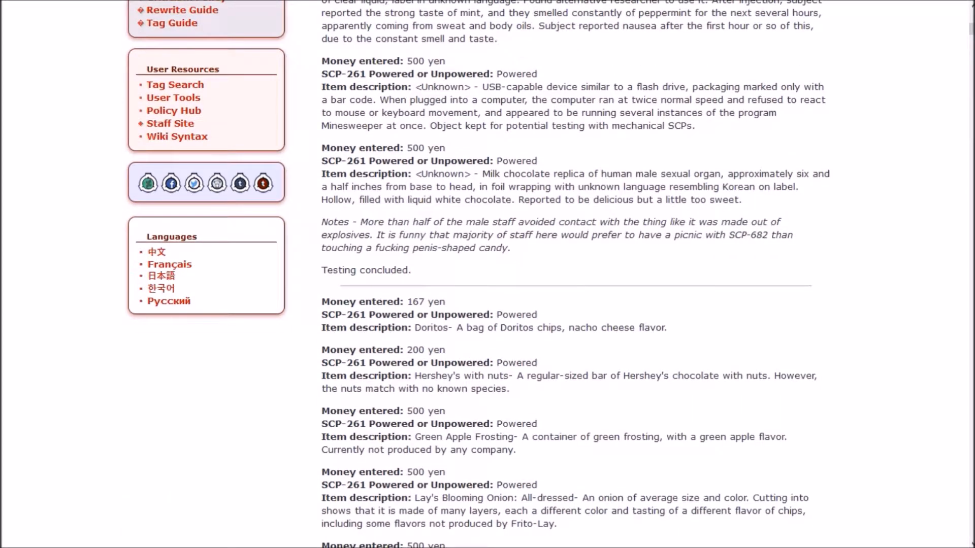
scroll(down, 3)
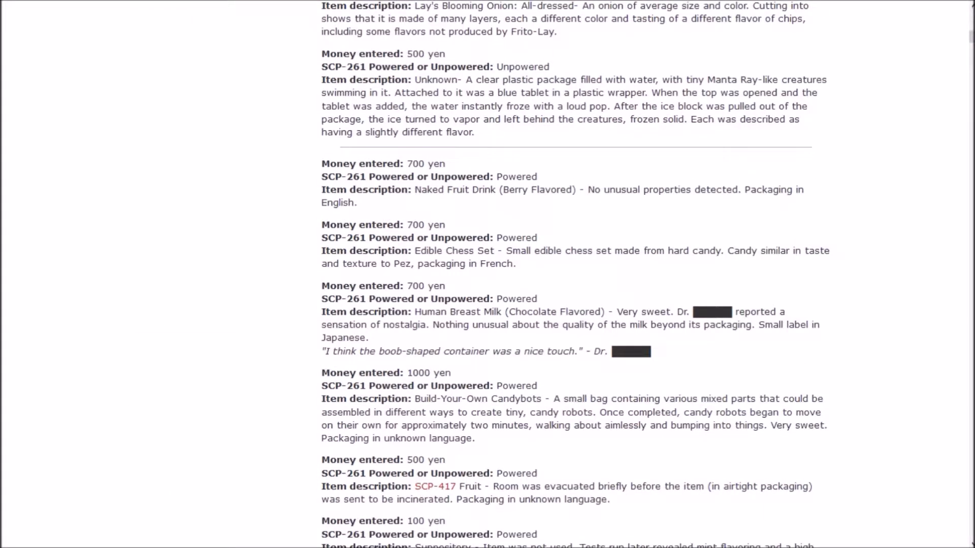
scroll(down, 3)
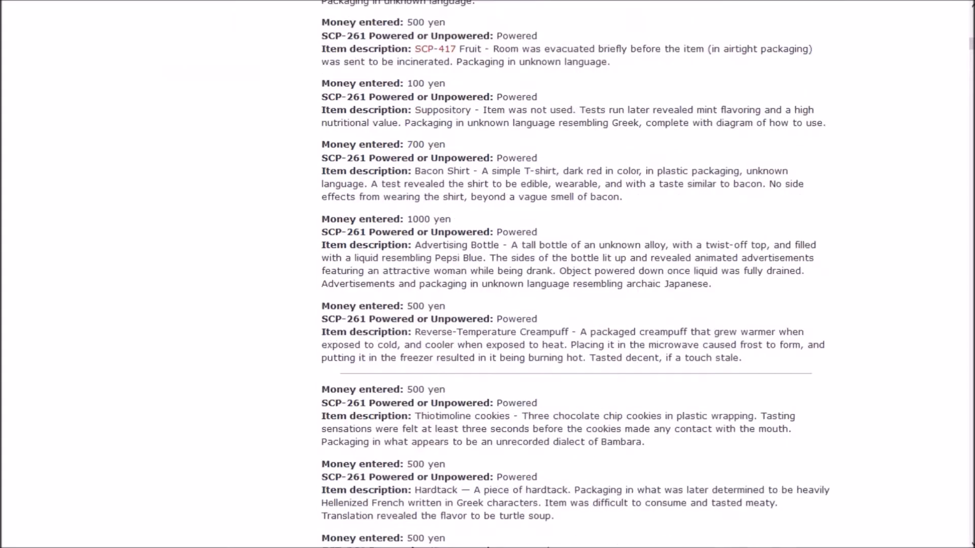
scroll(down, 3)
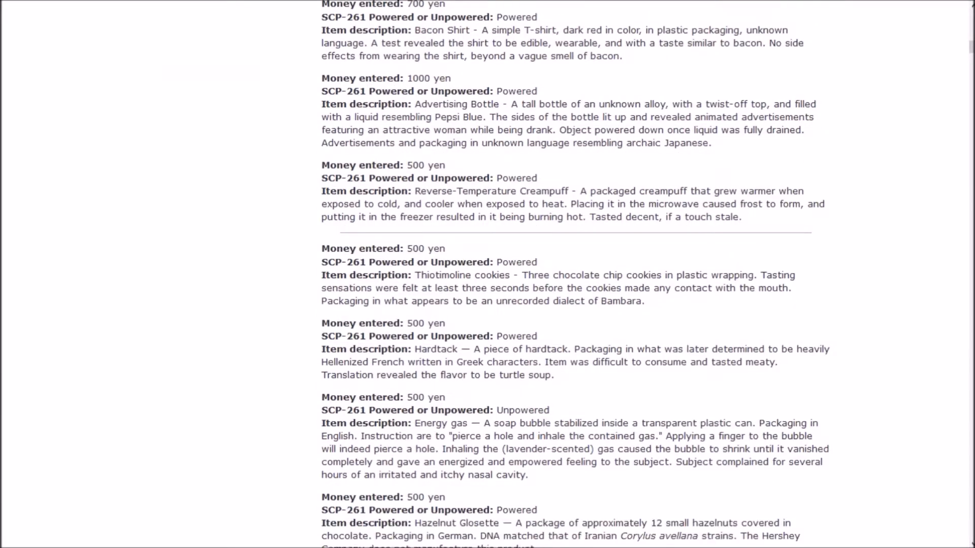
scroll(down, 3)
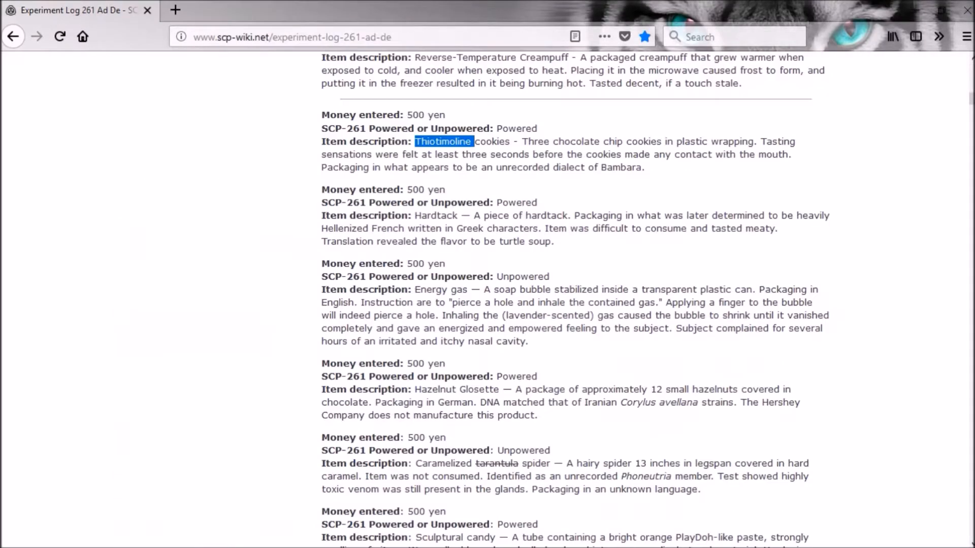
Step: Scroll the log further to the Geology Aero and Terri's Chocolate Pumpkin entries
scroll(down, 3)
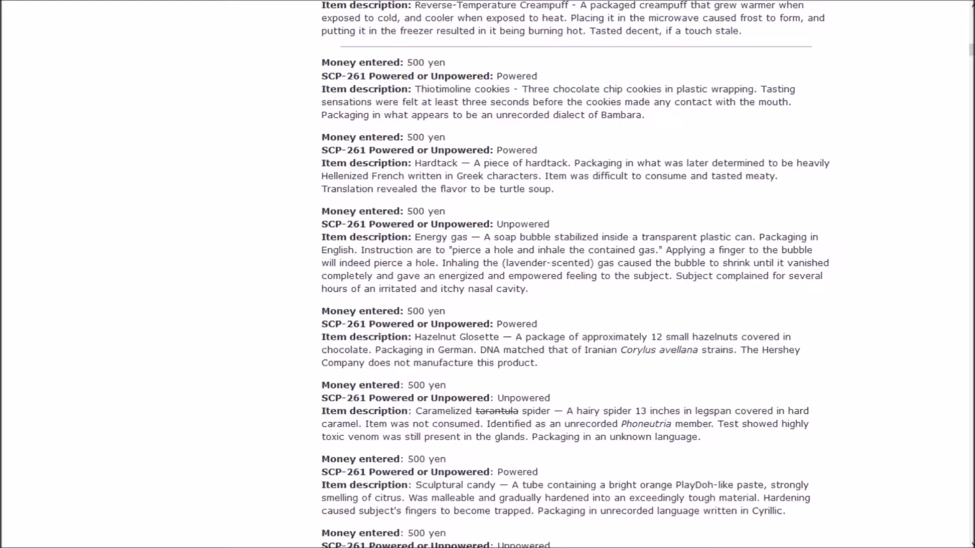
scroll(down, 3)
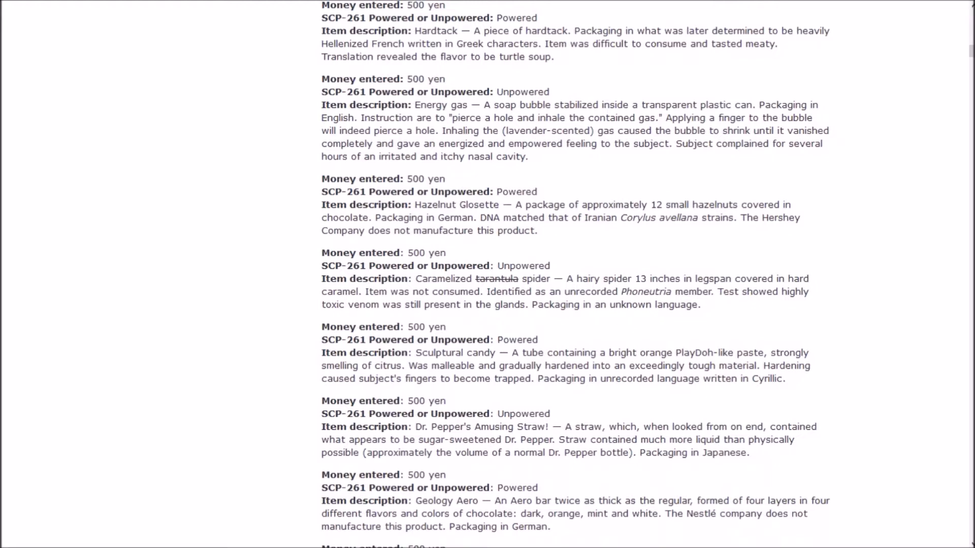
scroll(down, 3)
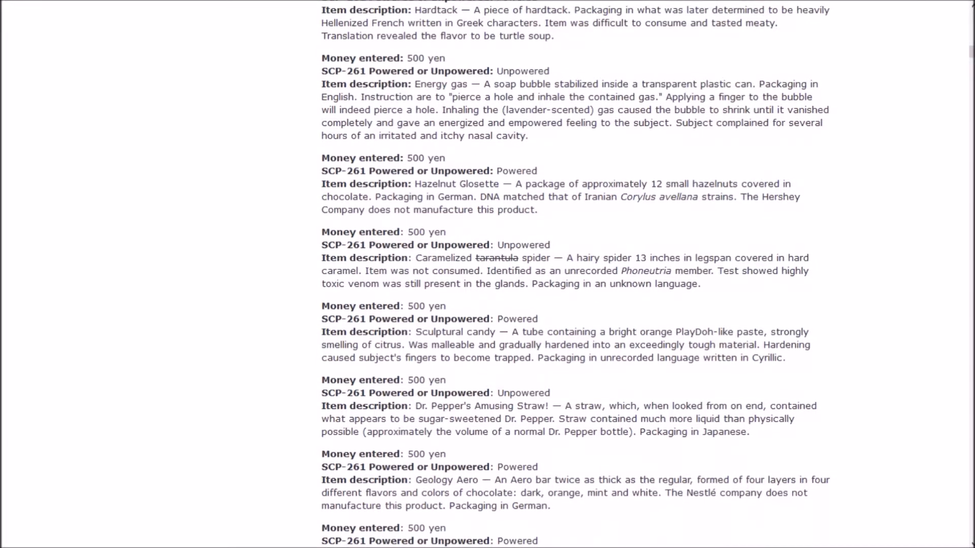
scroll(down, 3)
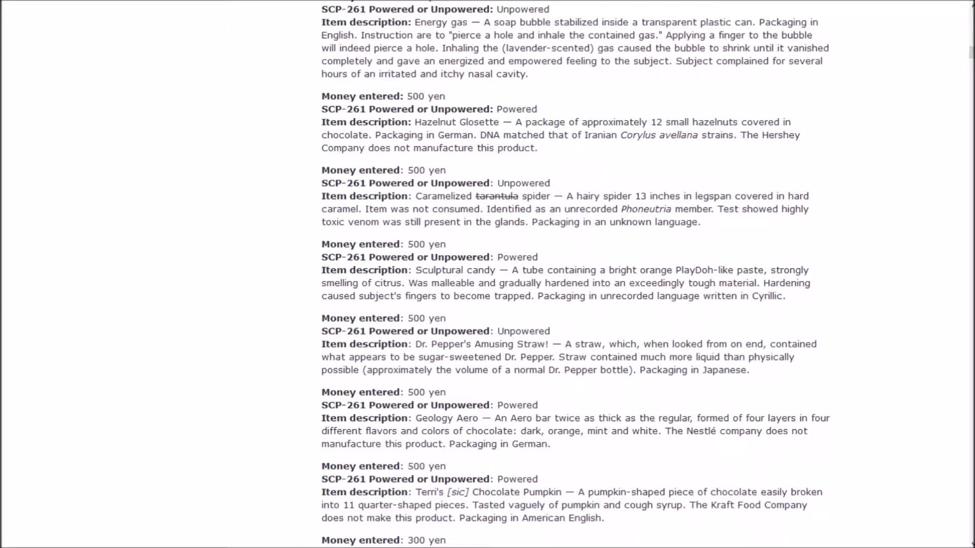
Step: Dismiss the context menu on 'Corylus avellana', then scroll past Sound Bites to pinwheel bread
right_click(659, 136)
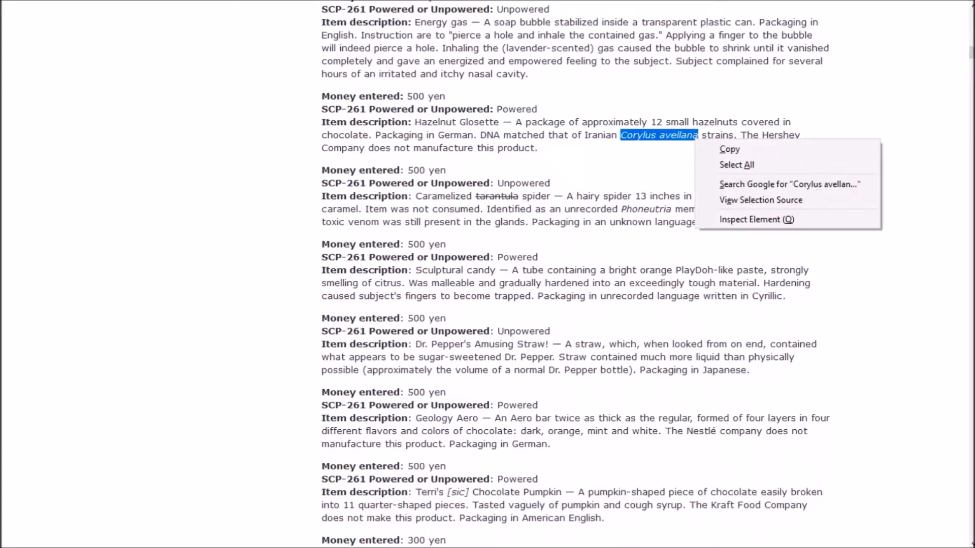
click(789, 184)
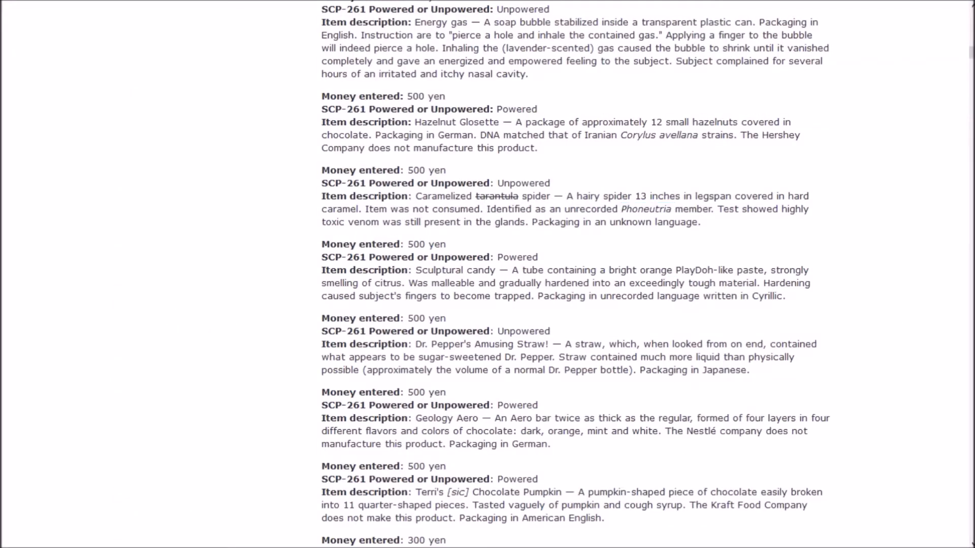
scroll(down, 3)
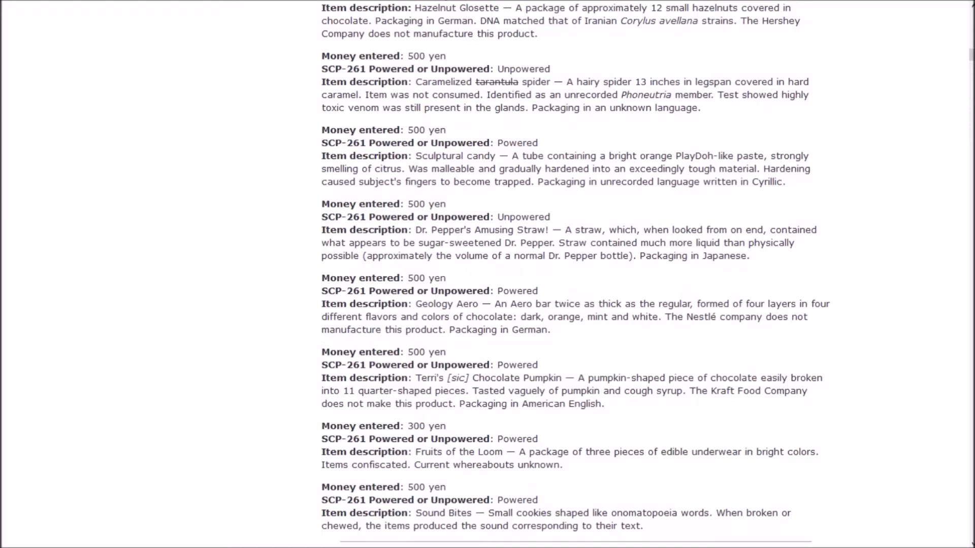
scroll(down, 3)
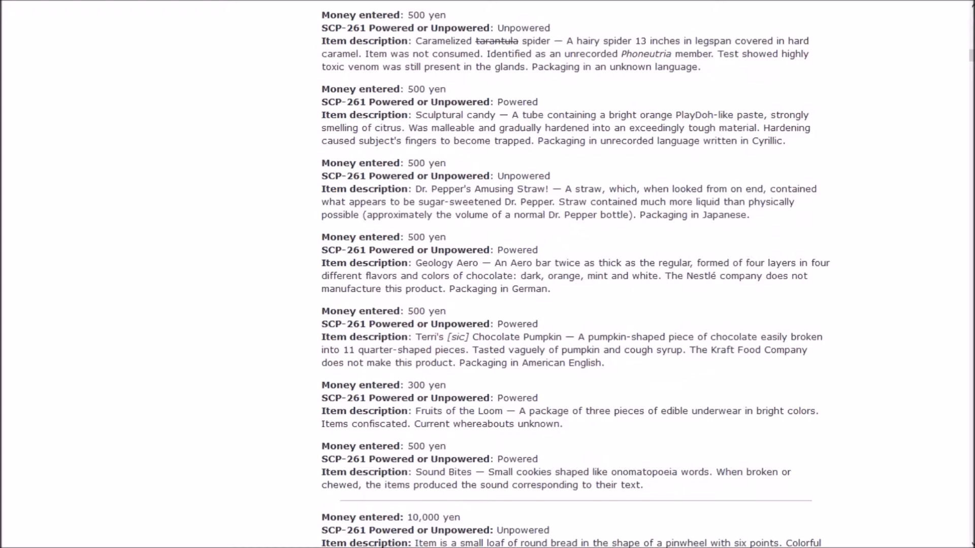
scroll(down, 3)
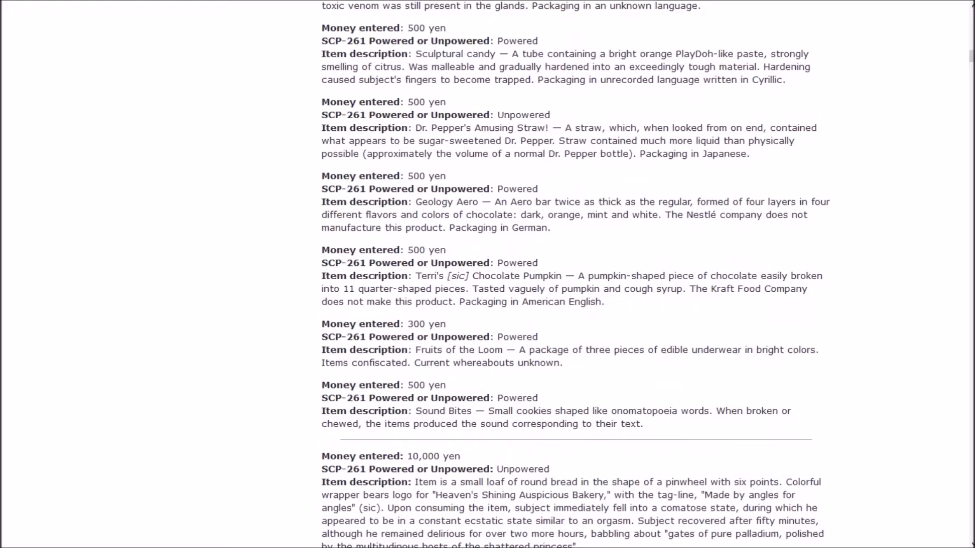
scroll(down, 3)
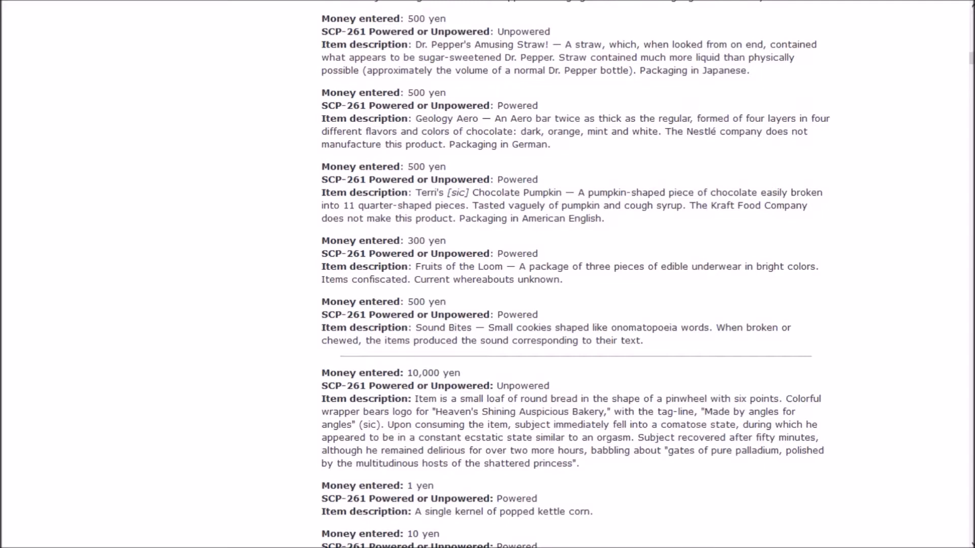
right_click(458, 193)
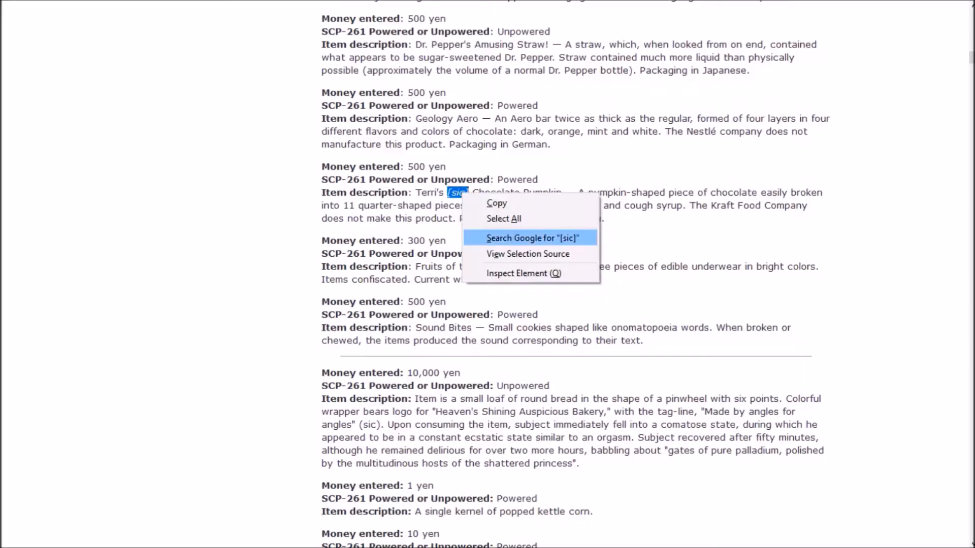
click(531, 237)
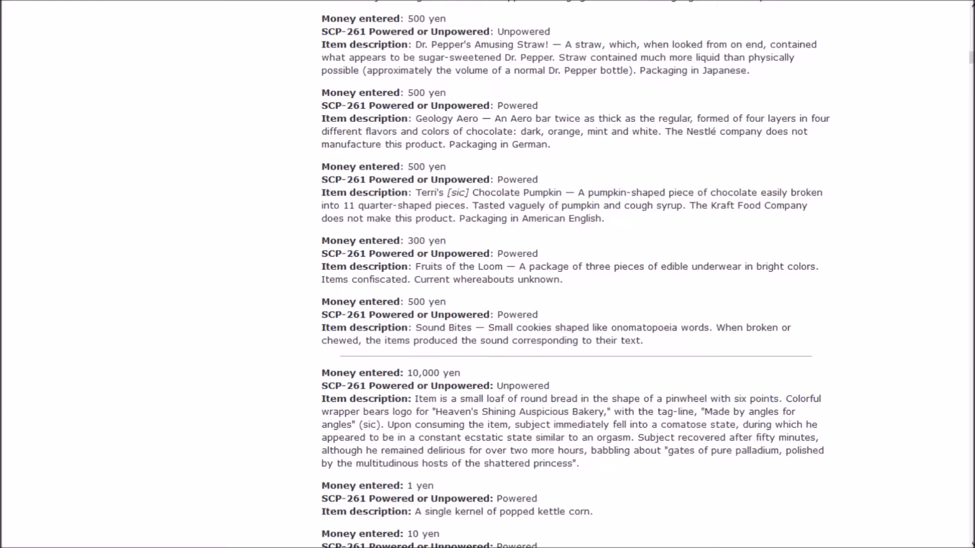
Step: Scroll through the klepon, Ponari Sweat and 1000-yen orange box entries
scroll(down, 3)
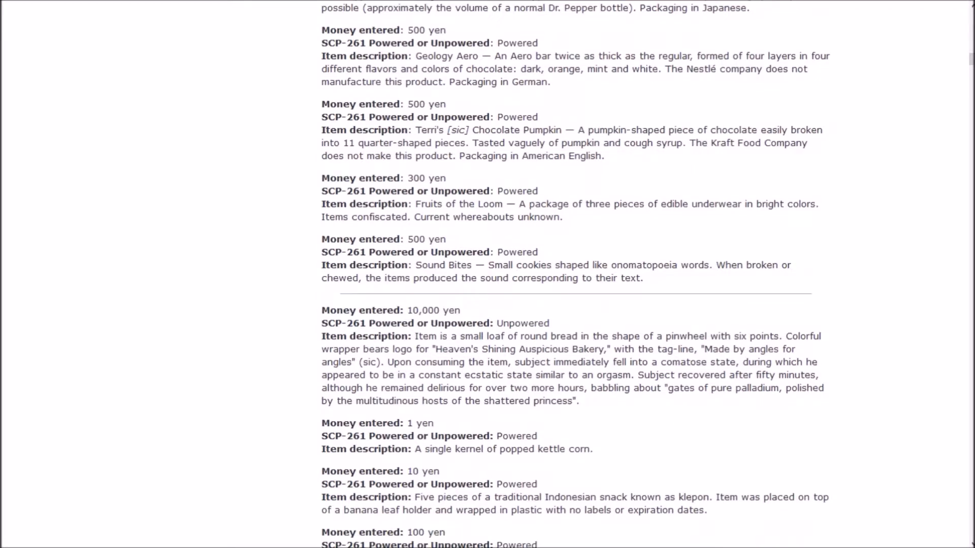
scroll(down, 3)
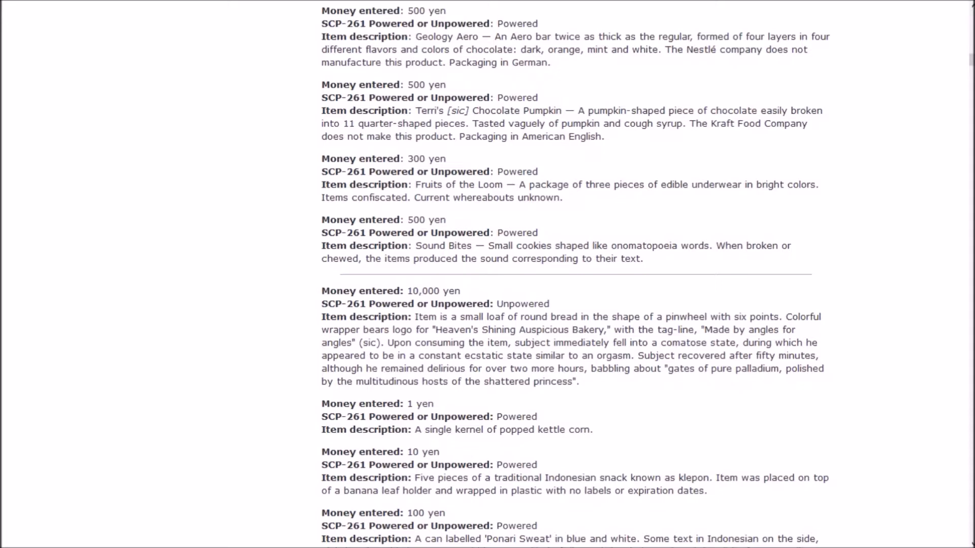
scroll(down, 3)
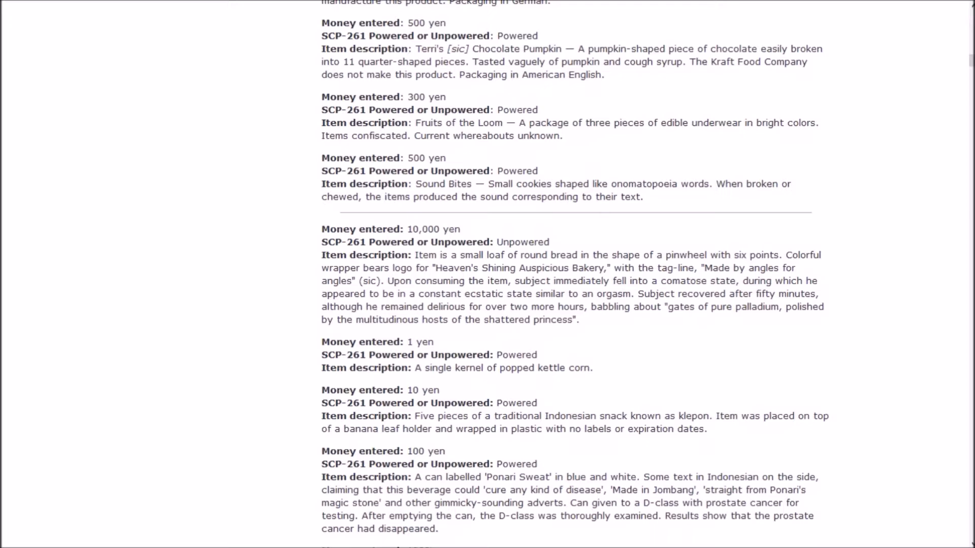
scroll(down, 3)
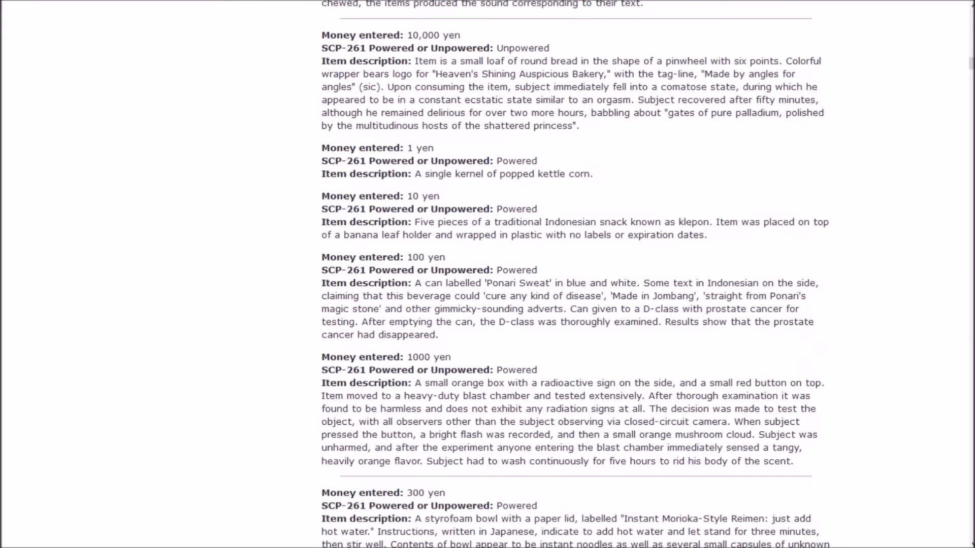
Step: Scroll down to the 300-yen Morioka-Style Reimen and 1500-yen tortoise-meat entries
scroll(down, 3)
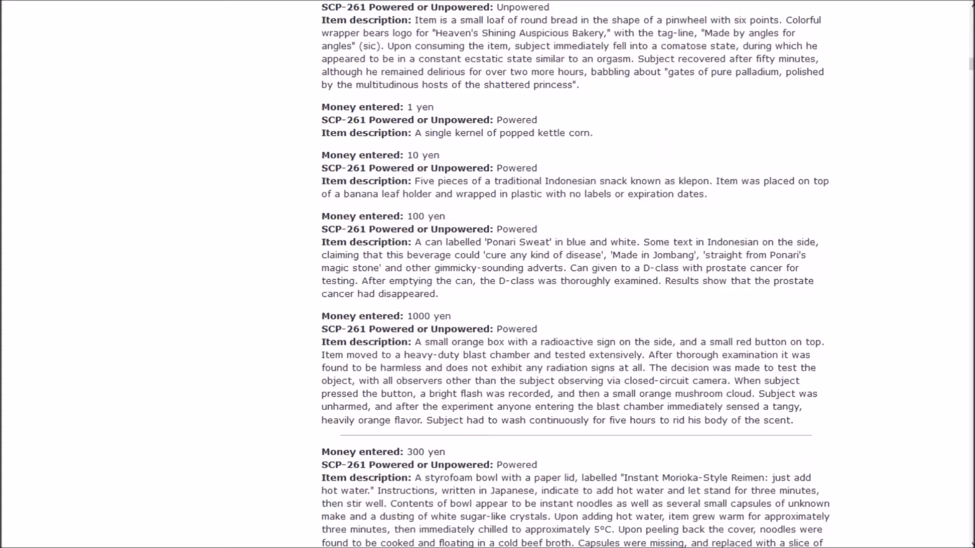
scroll(down, 3)
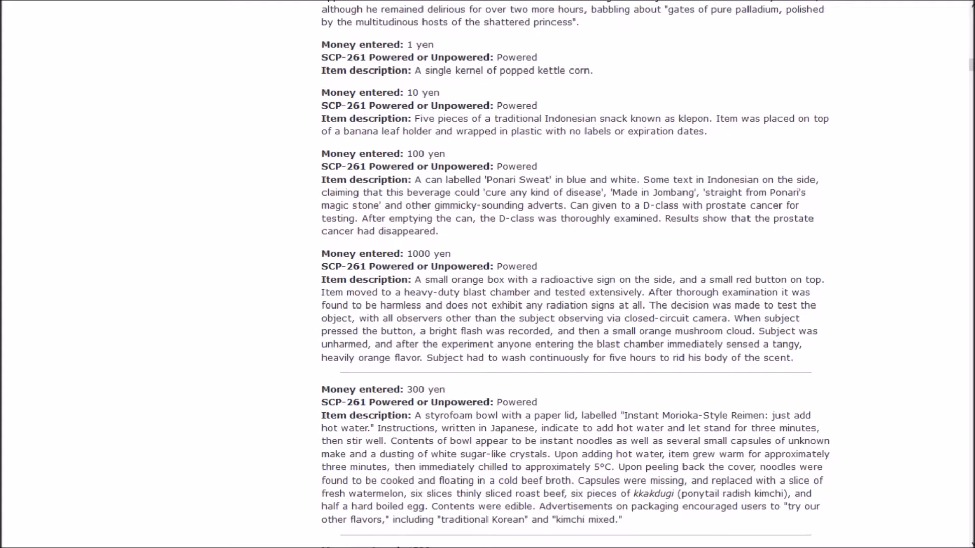
scroll(down, 3)
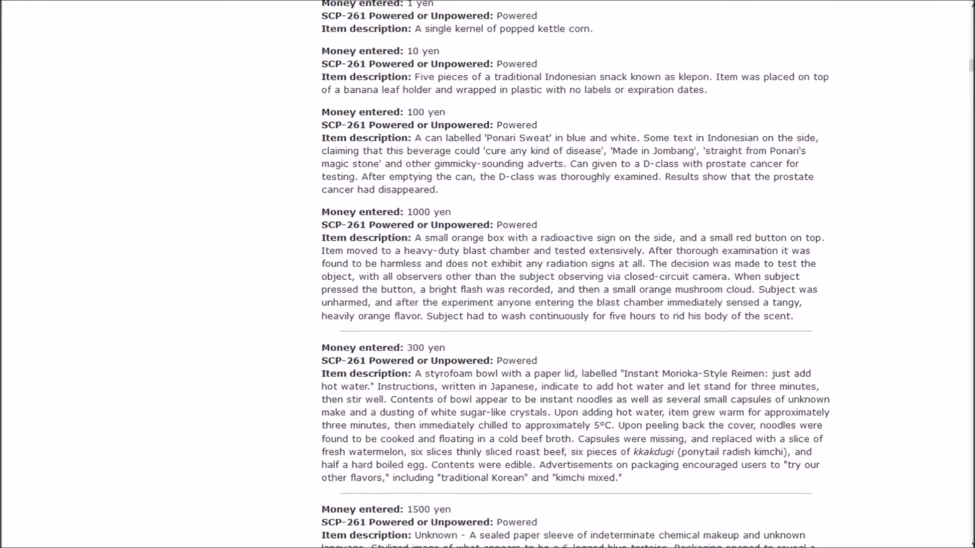
scroll(down, 3)
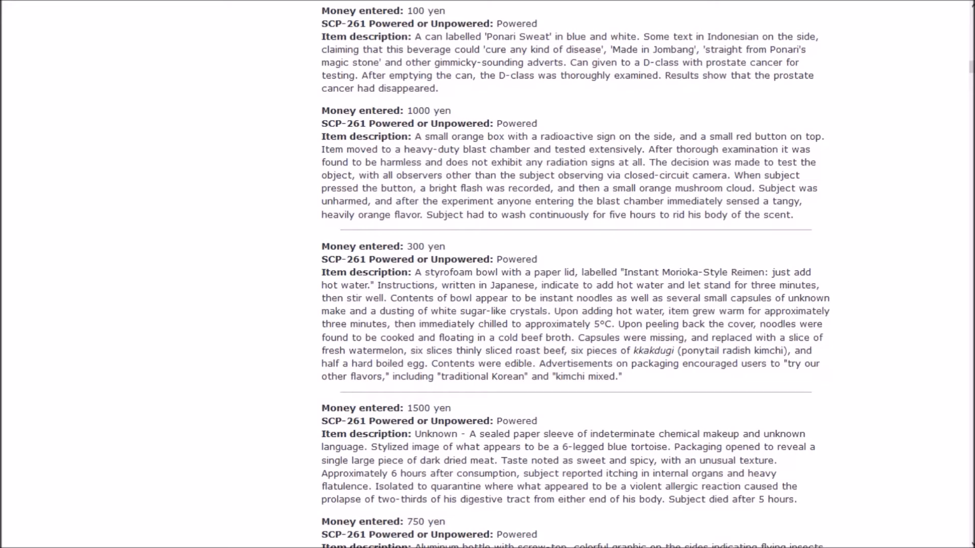
Step: Scroll just past the 1500 yen entry to reveal the 750 yen aluminum bottle of flying insects
scroll(down, 3)
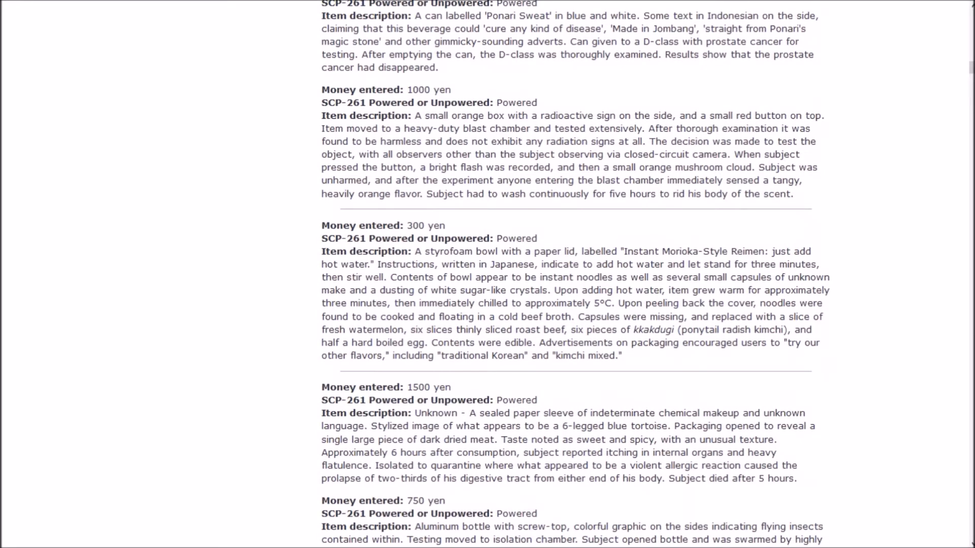
scroll(down, 3)
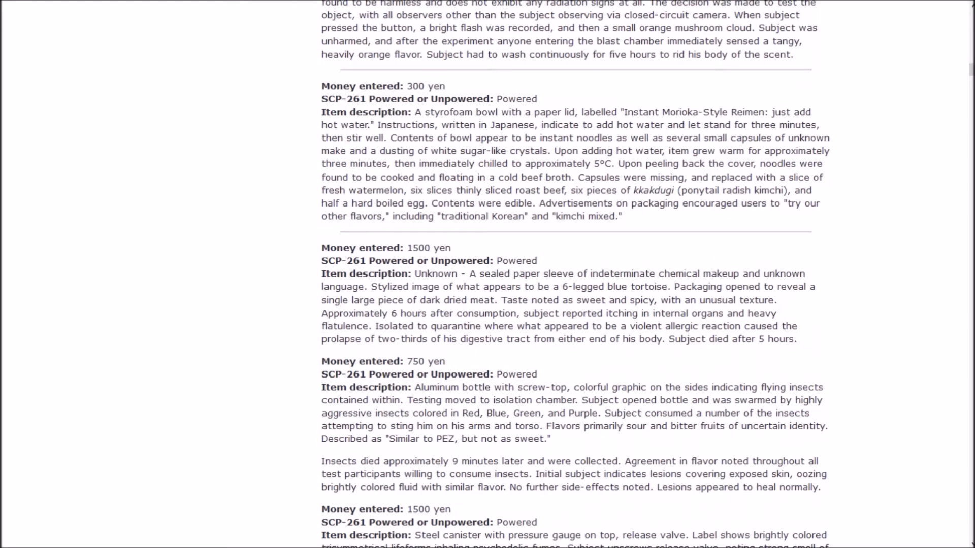
scroll(up, 3)
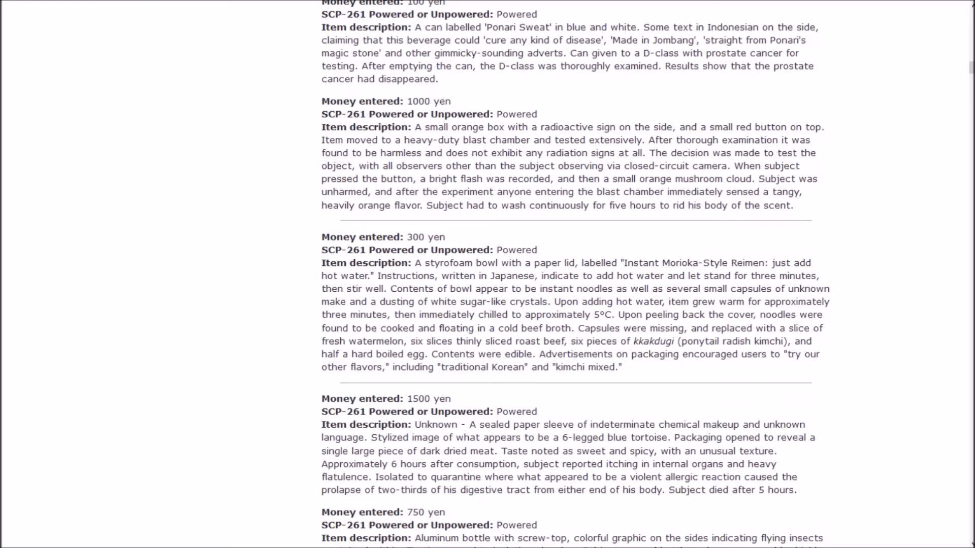
scroll(down, 3)
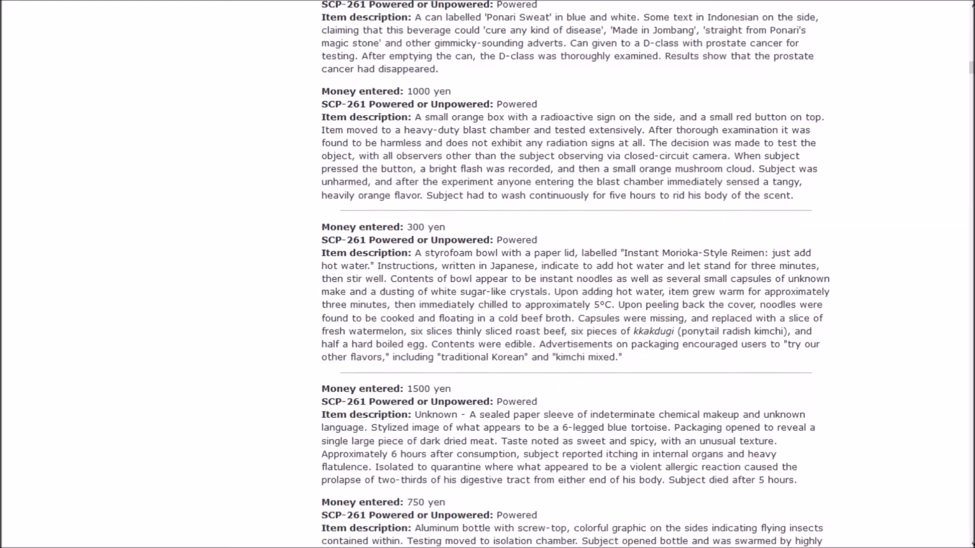
scroll(down, 3)
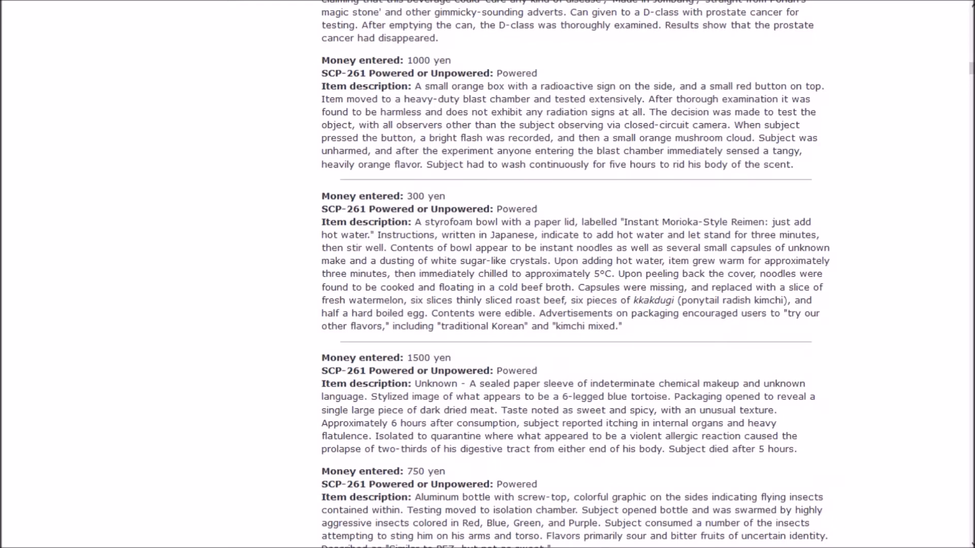